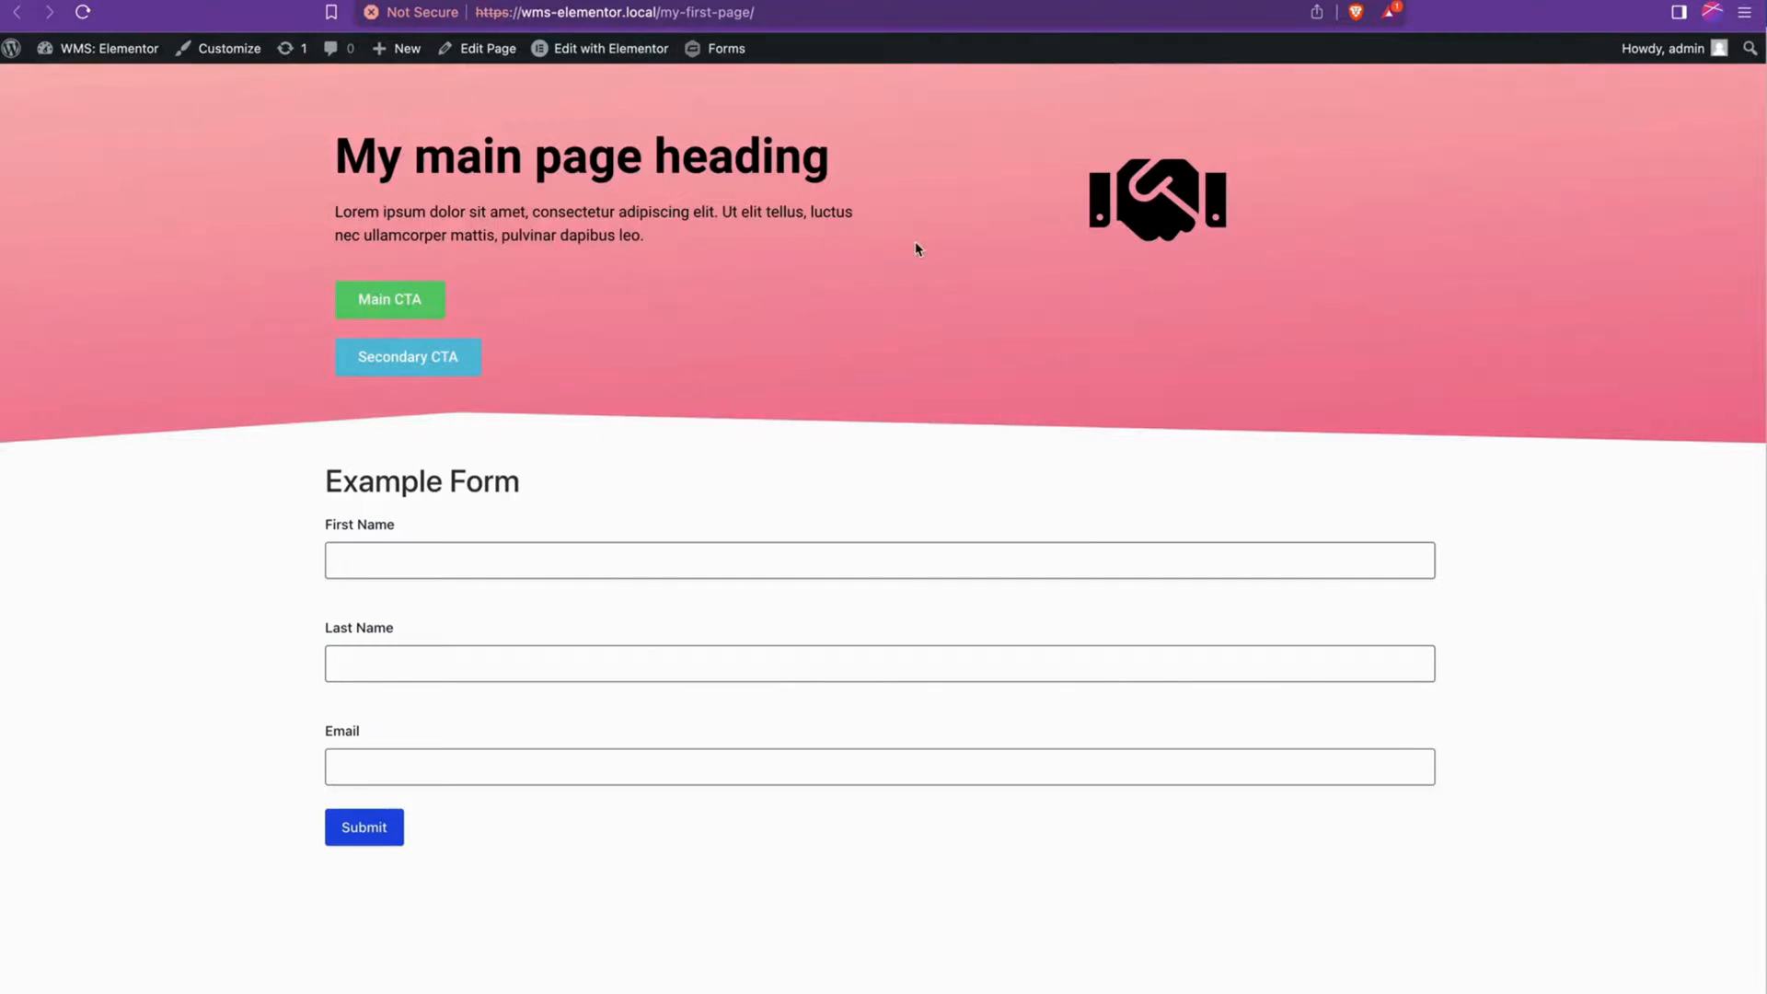
pyautogui.moveTo(391, 300)
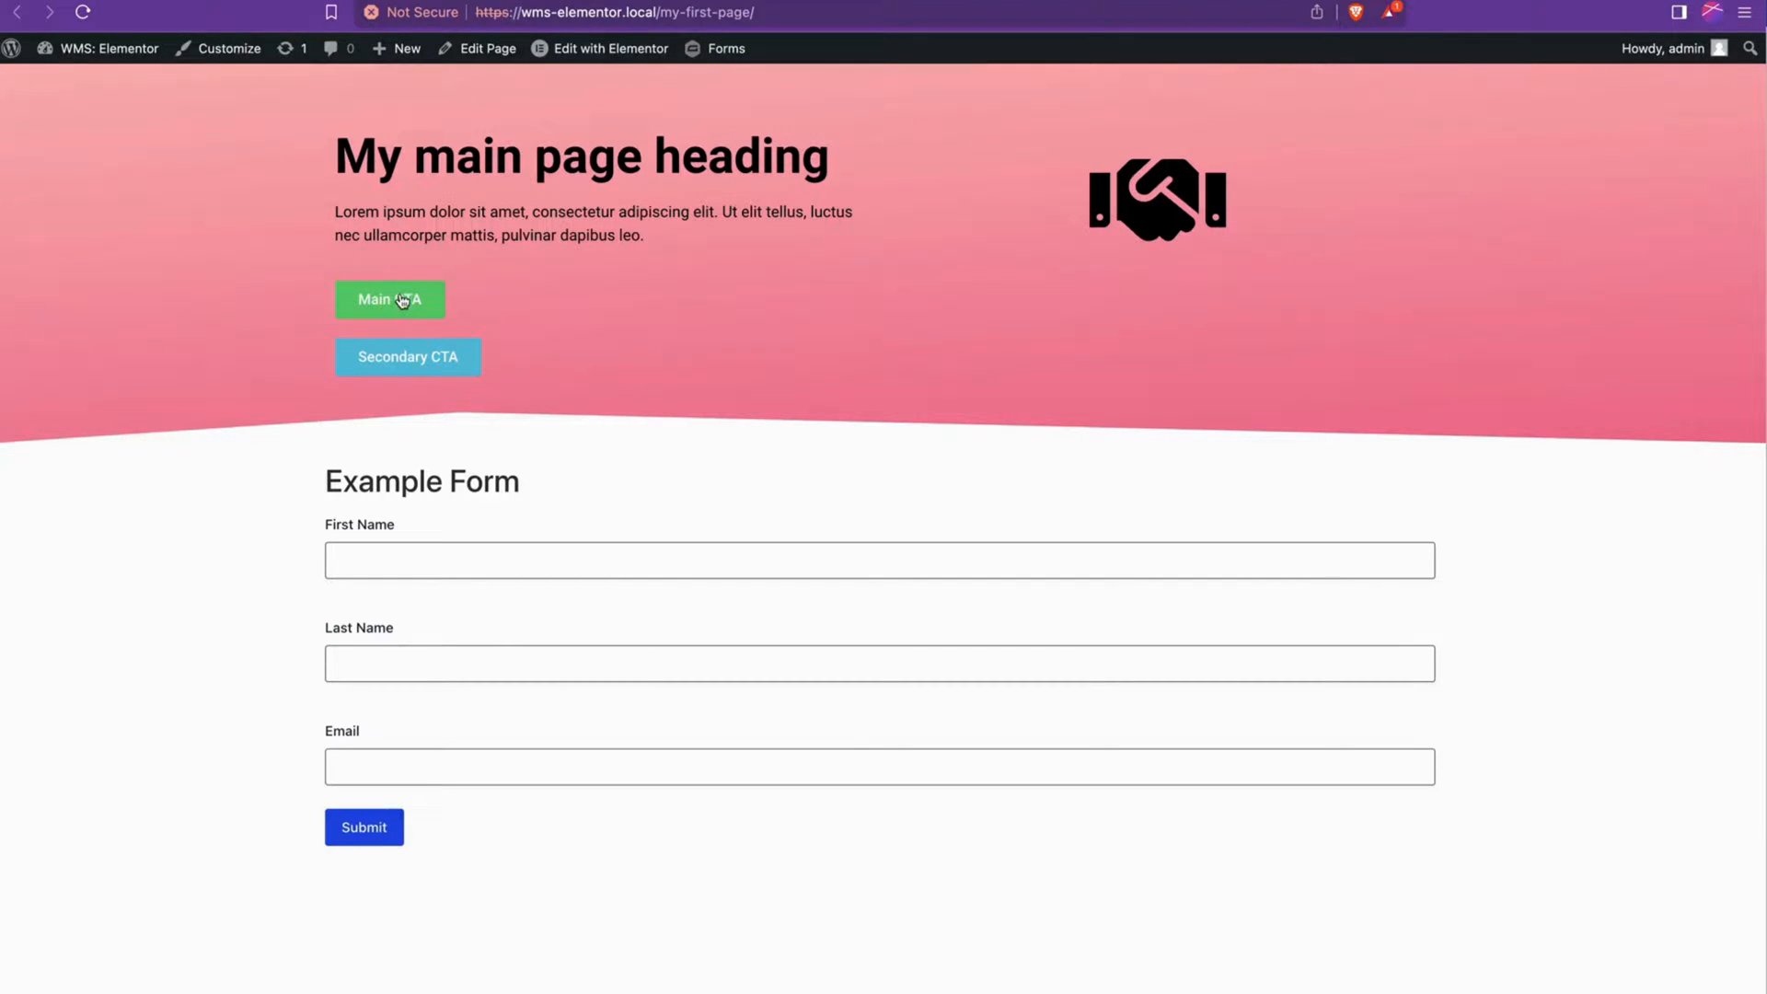
pyautogui.moveTo(530, 320)
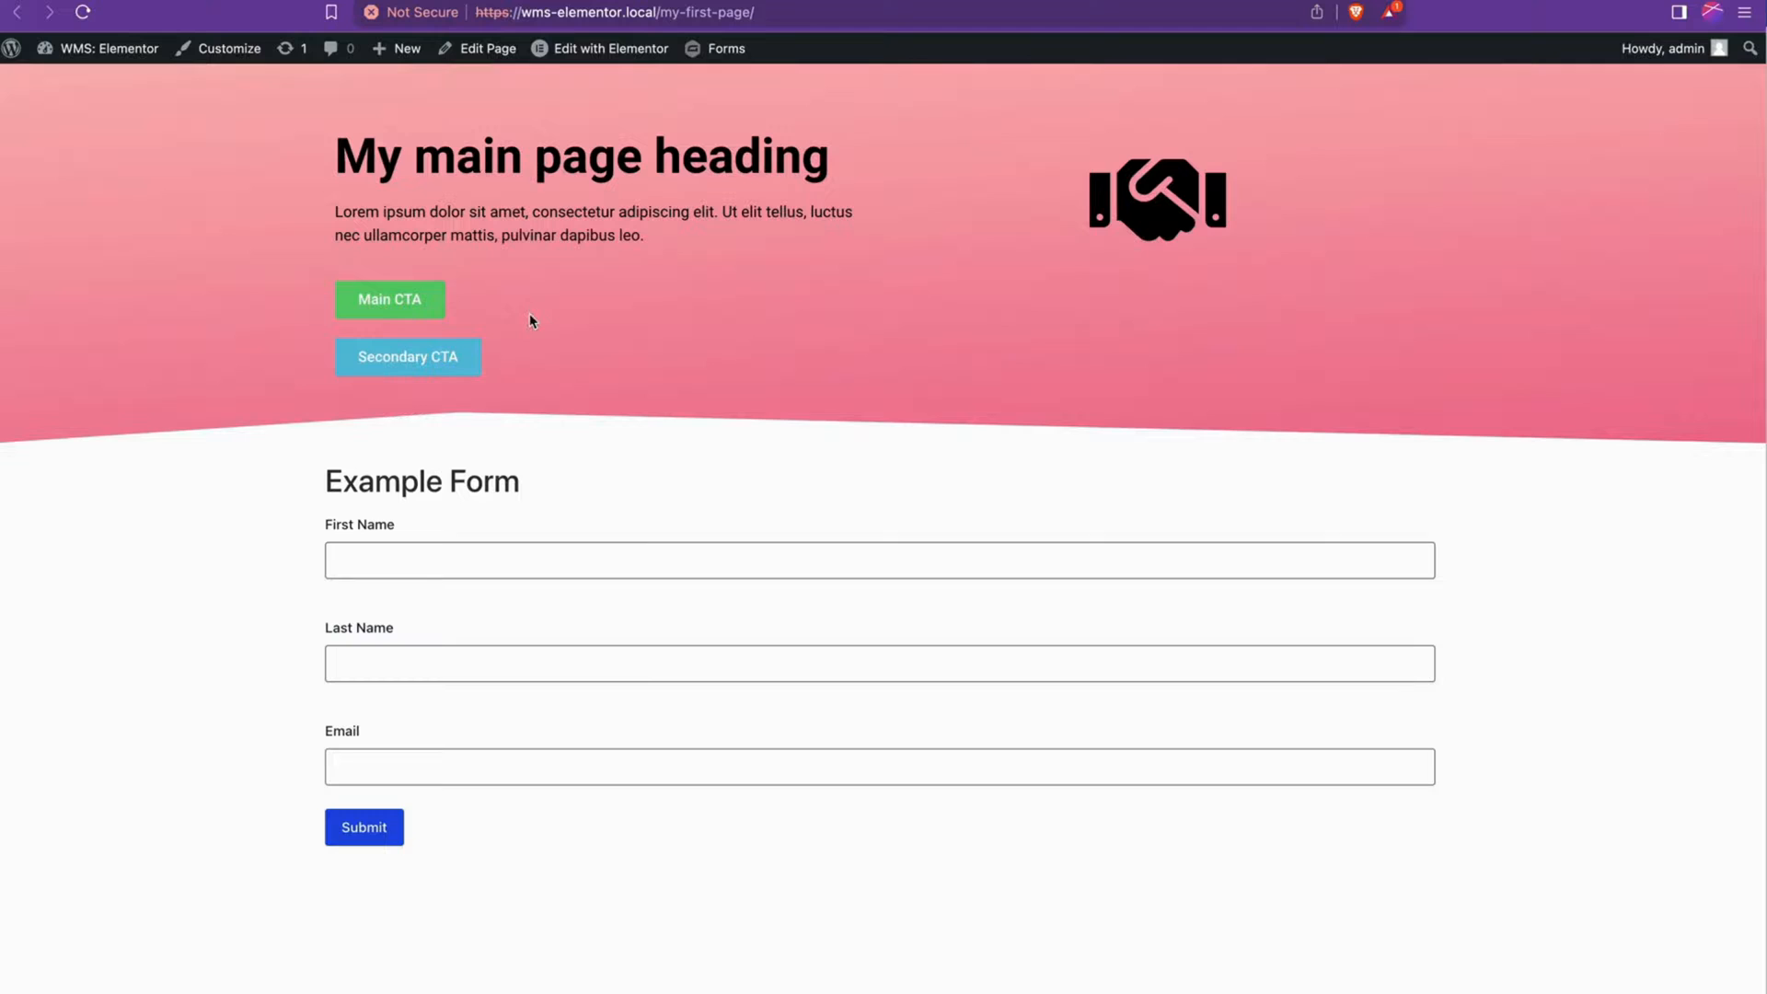
pyautogui.moveTo(600, 326)
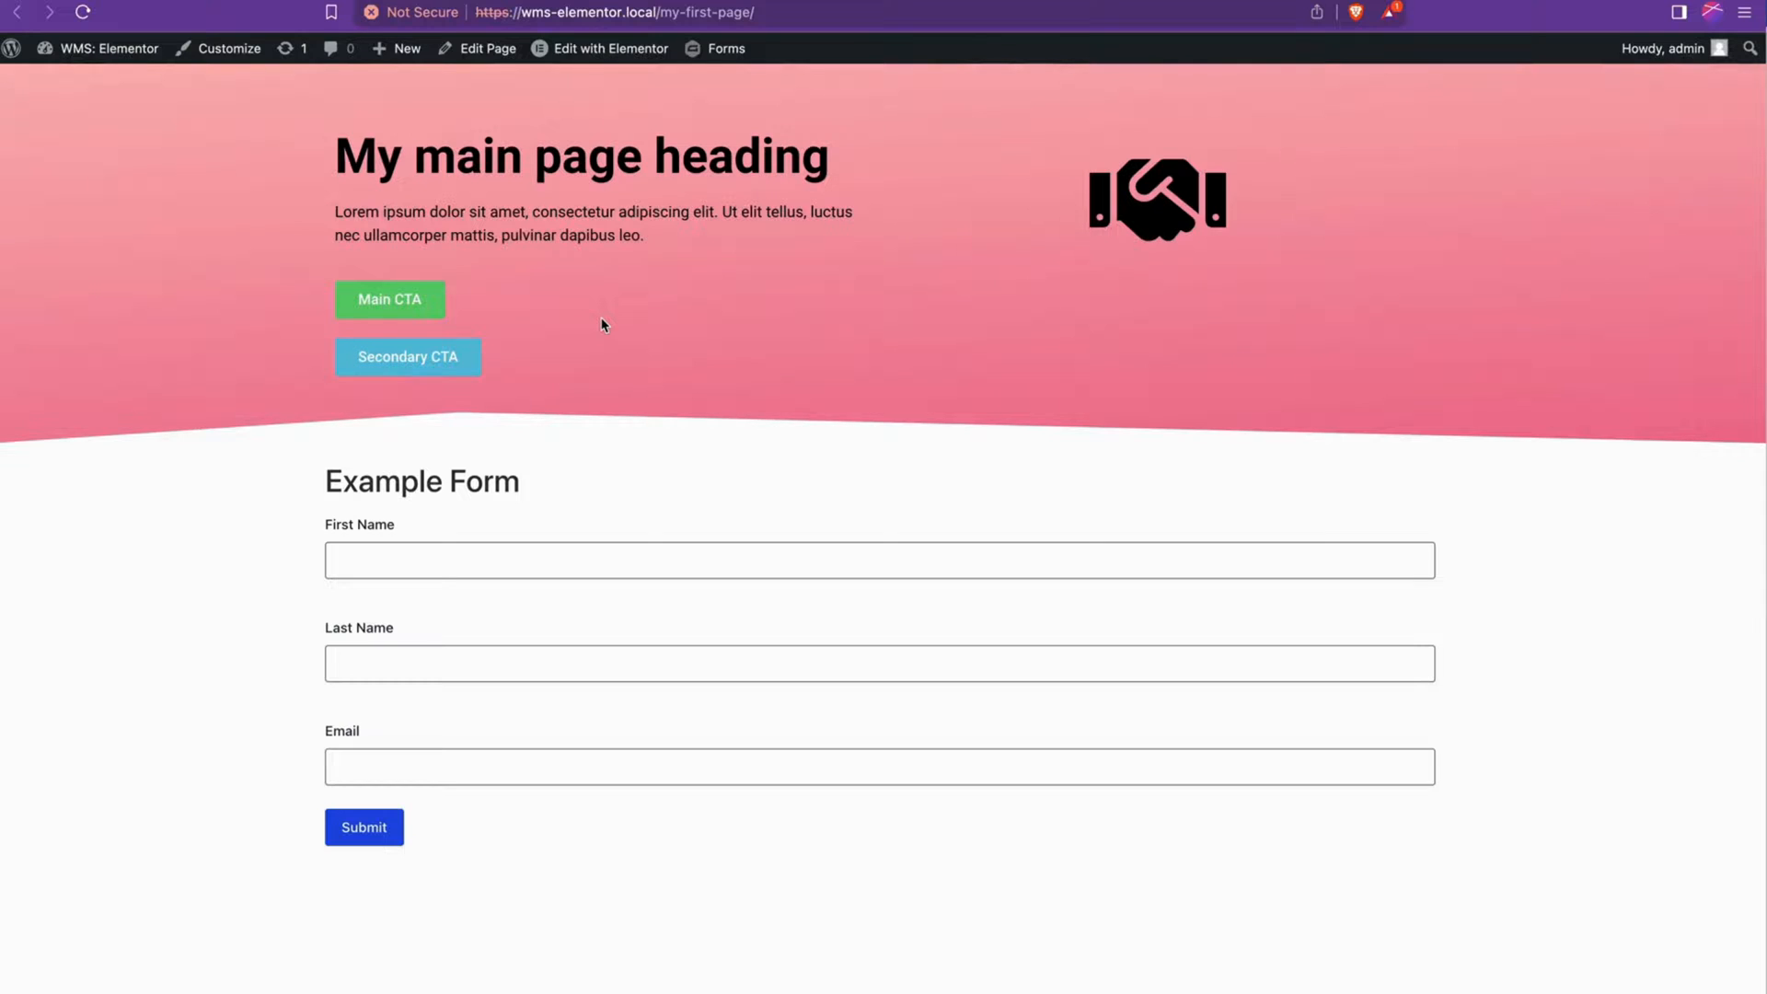
pyautogui.moveTo(339, 211)
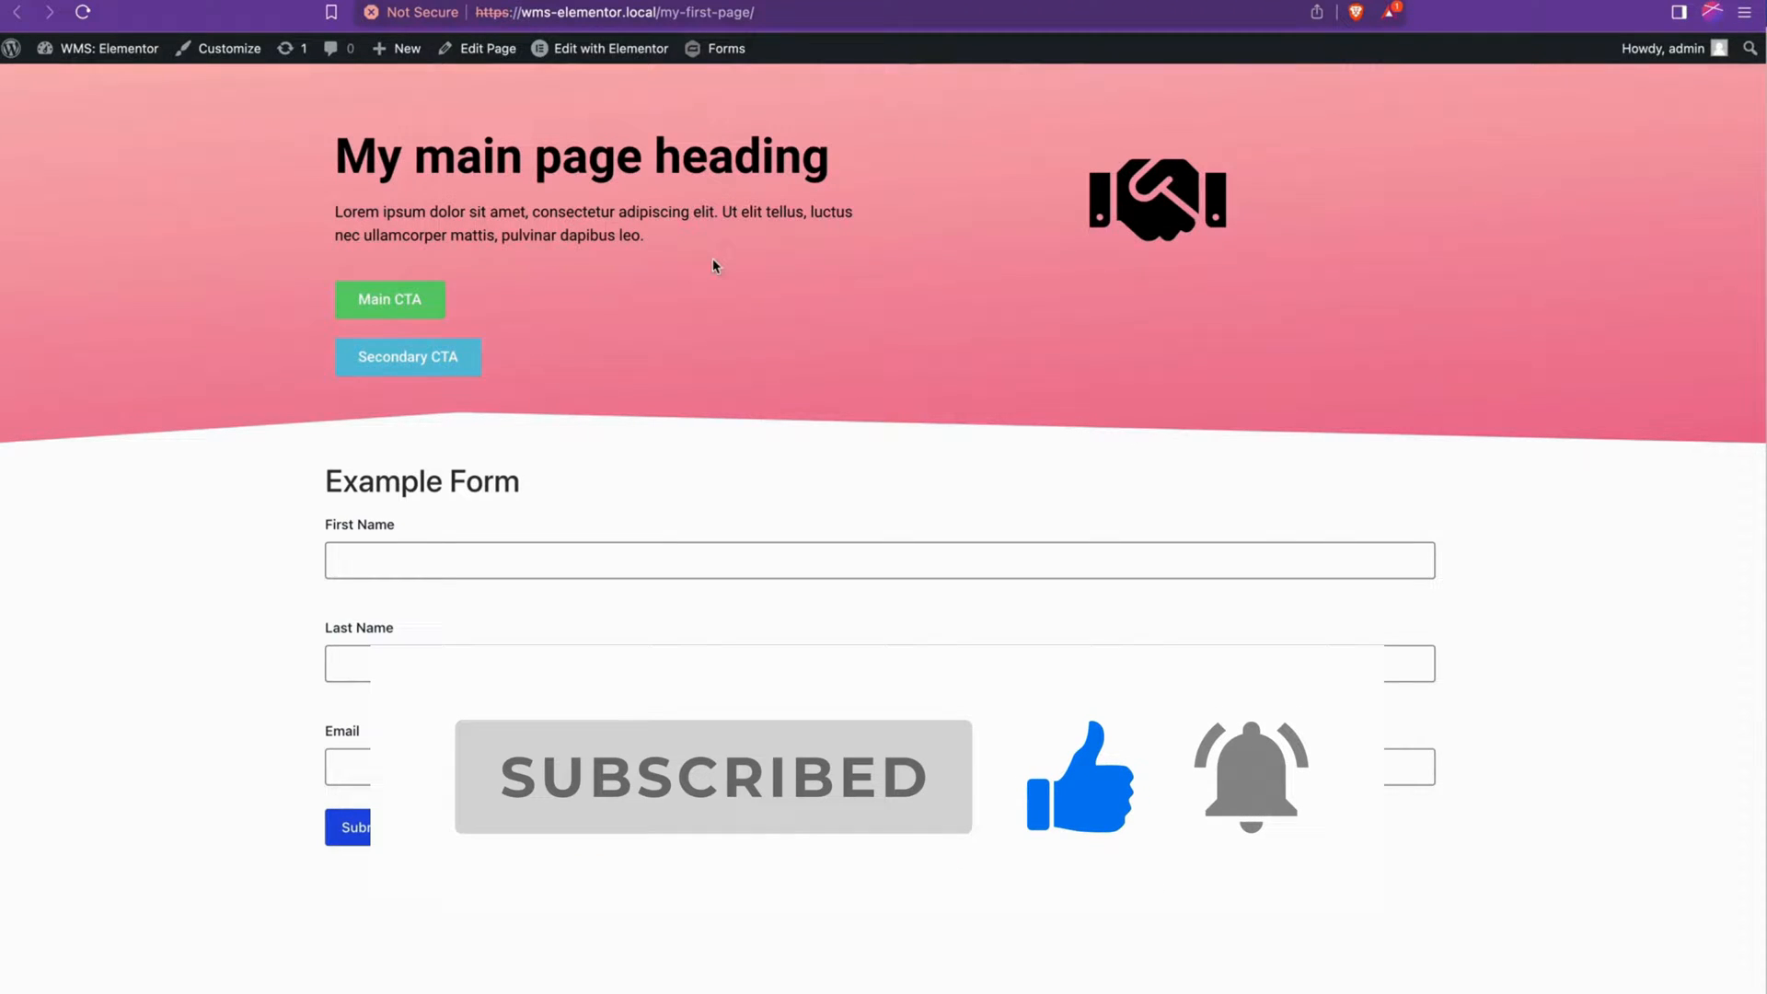
pyautogui.moveTo(833, 298)
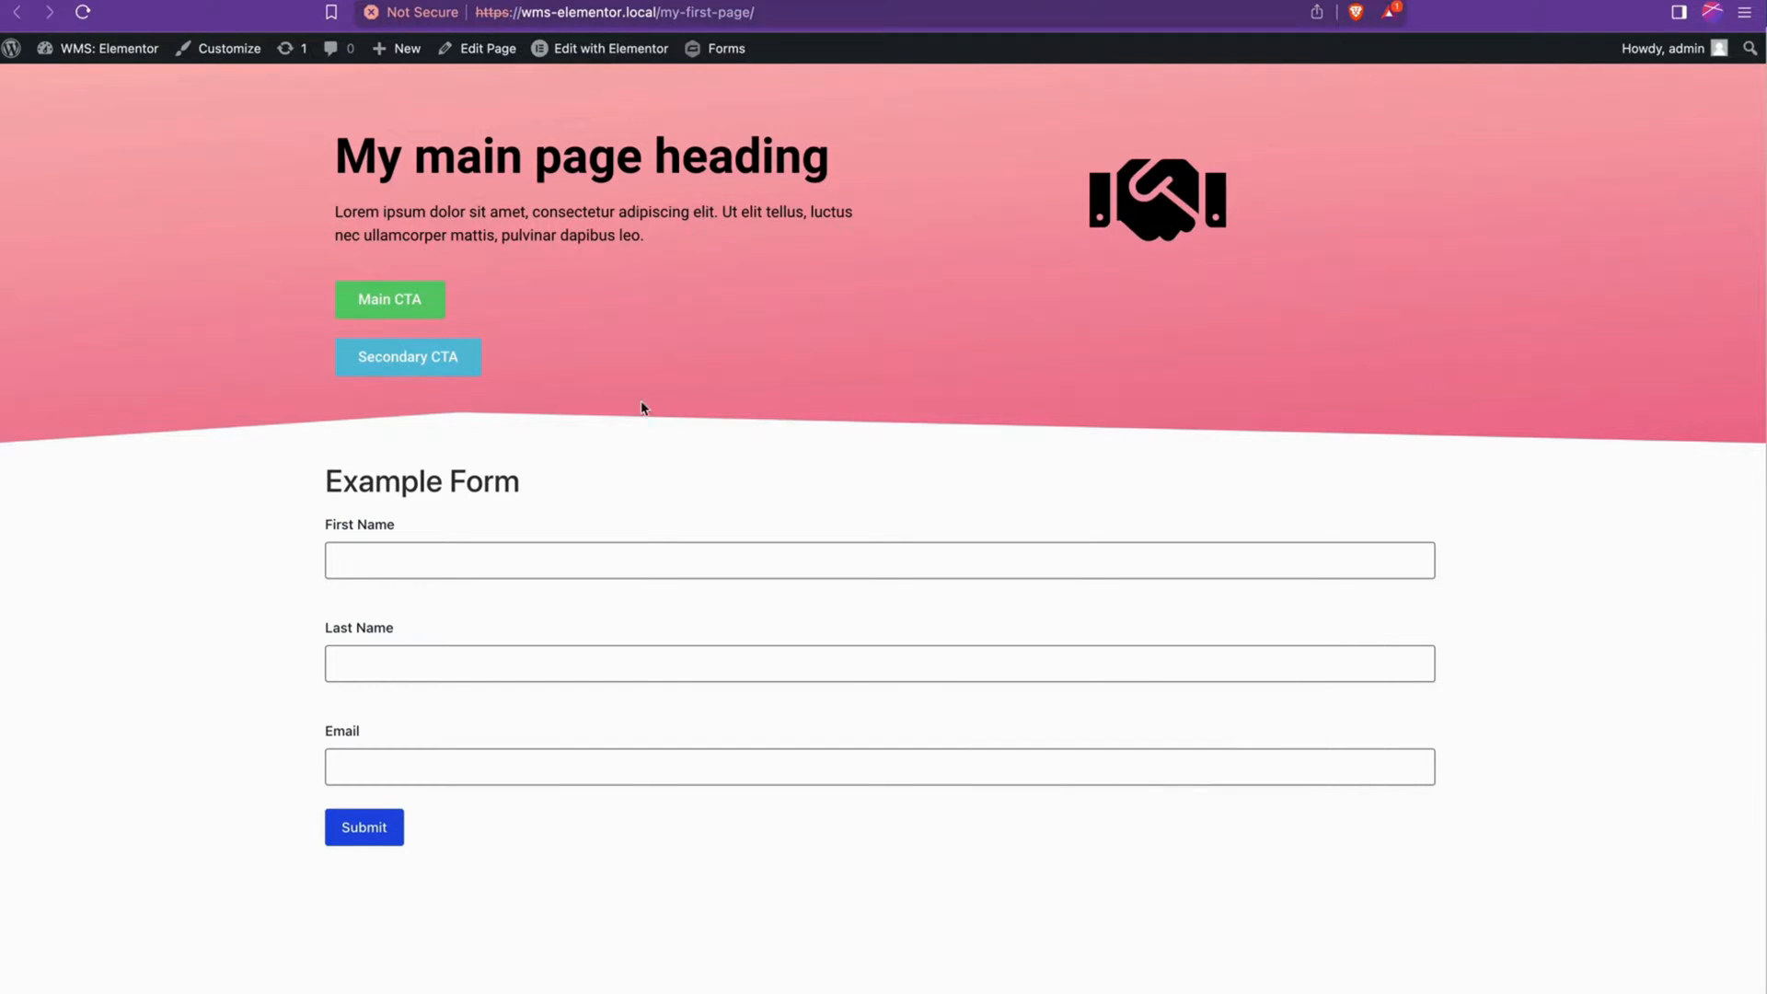
pyautogui.moveTo(681, 354)
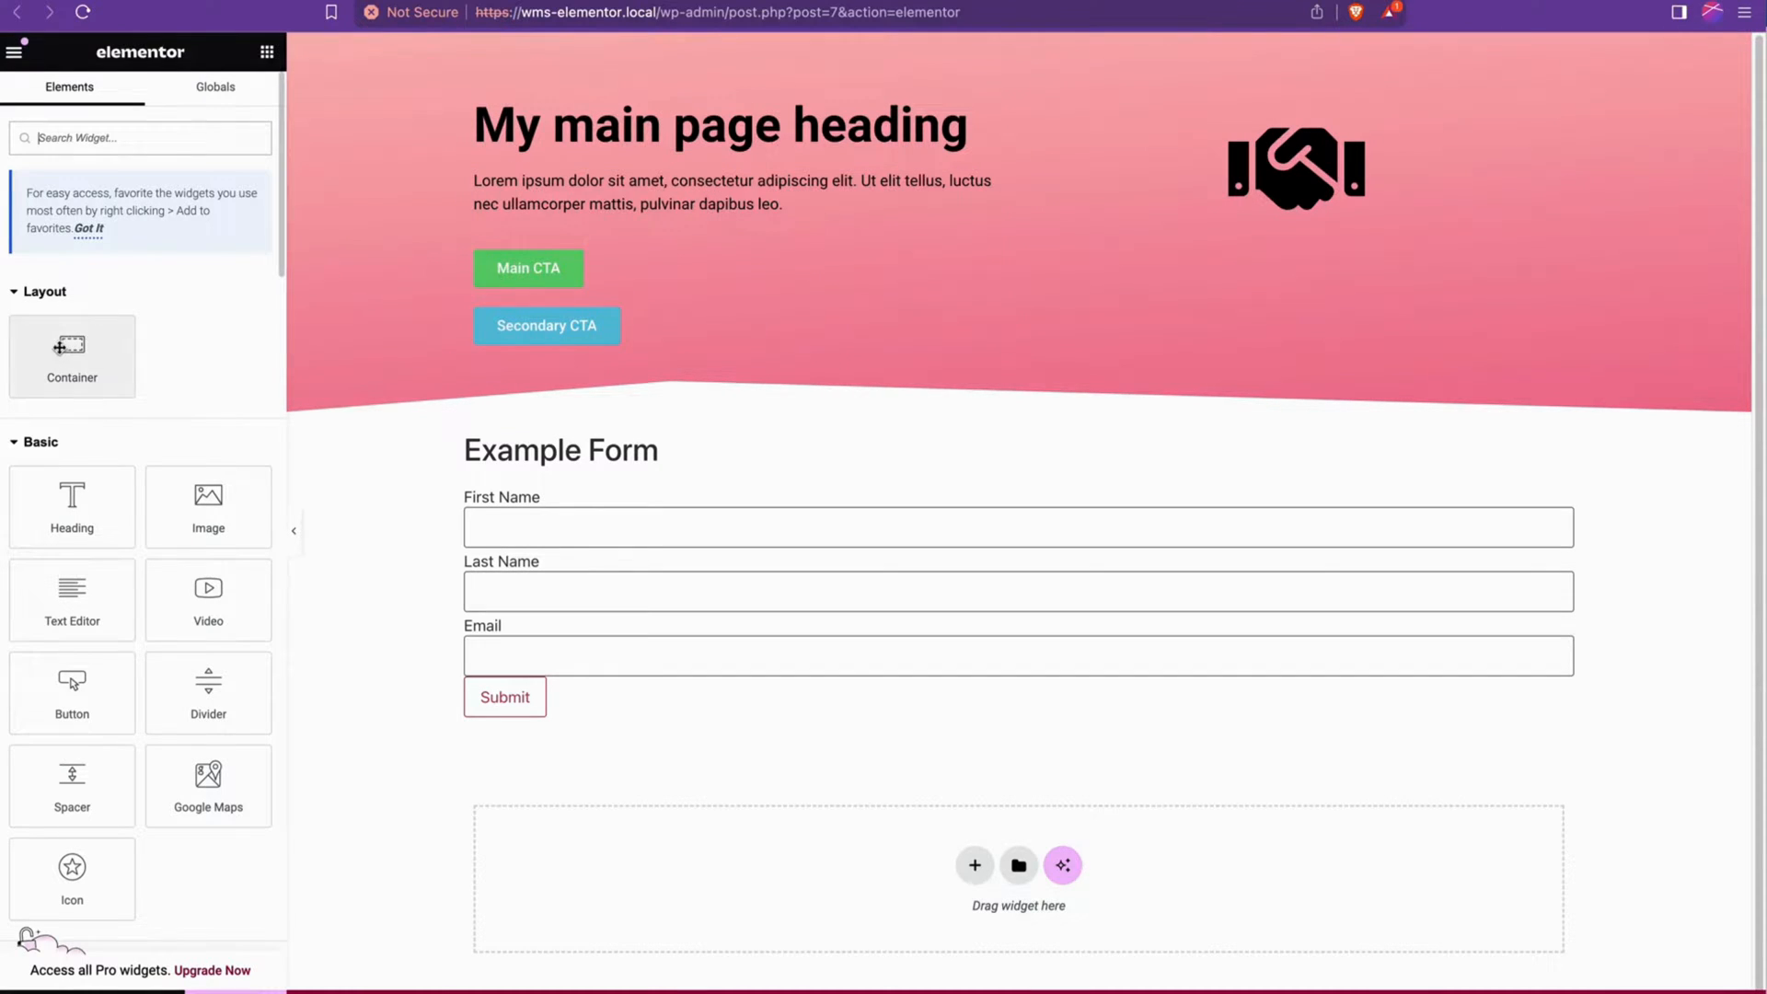
# Add a new container under the intro paragraph and move both CTA buttons into it
pyautogui.click(740, 309)
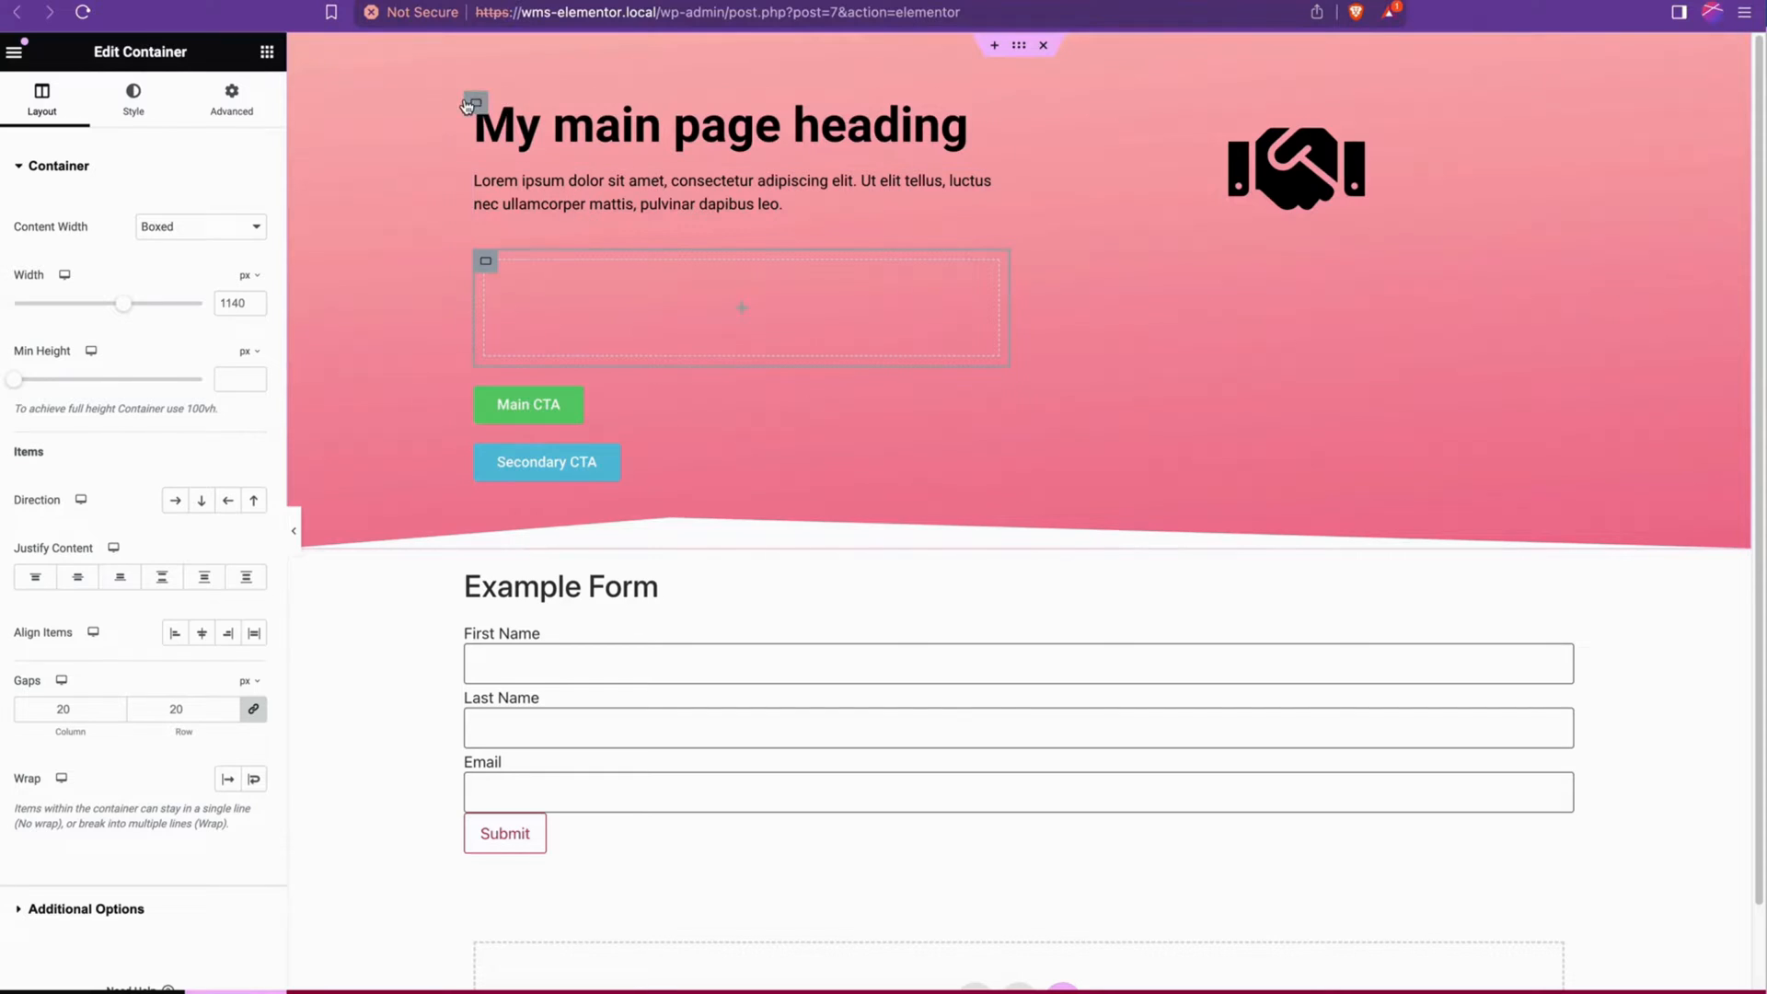
pyautogui.click(529, 405)
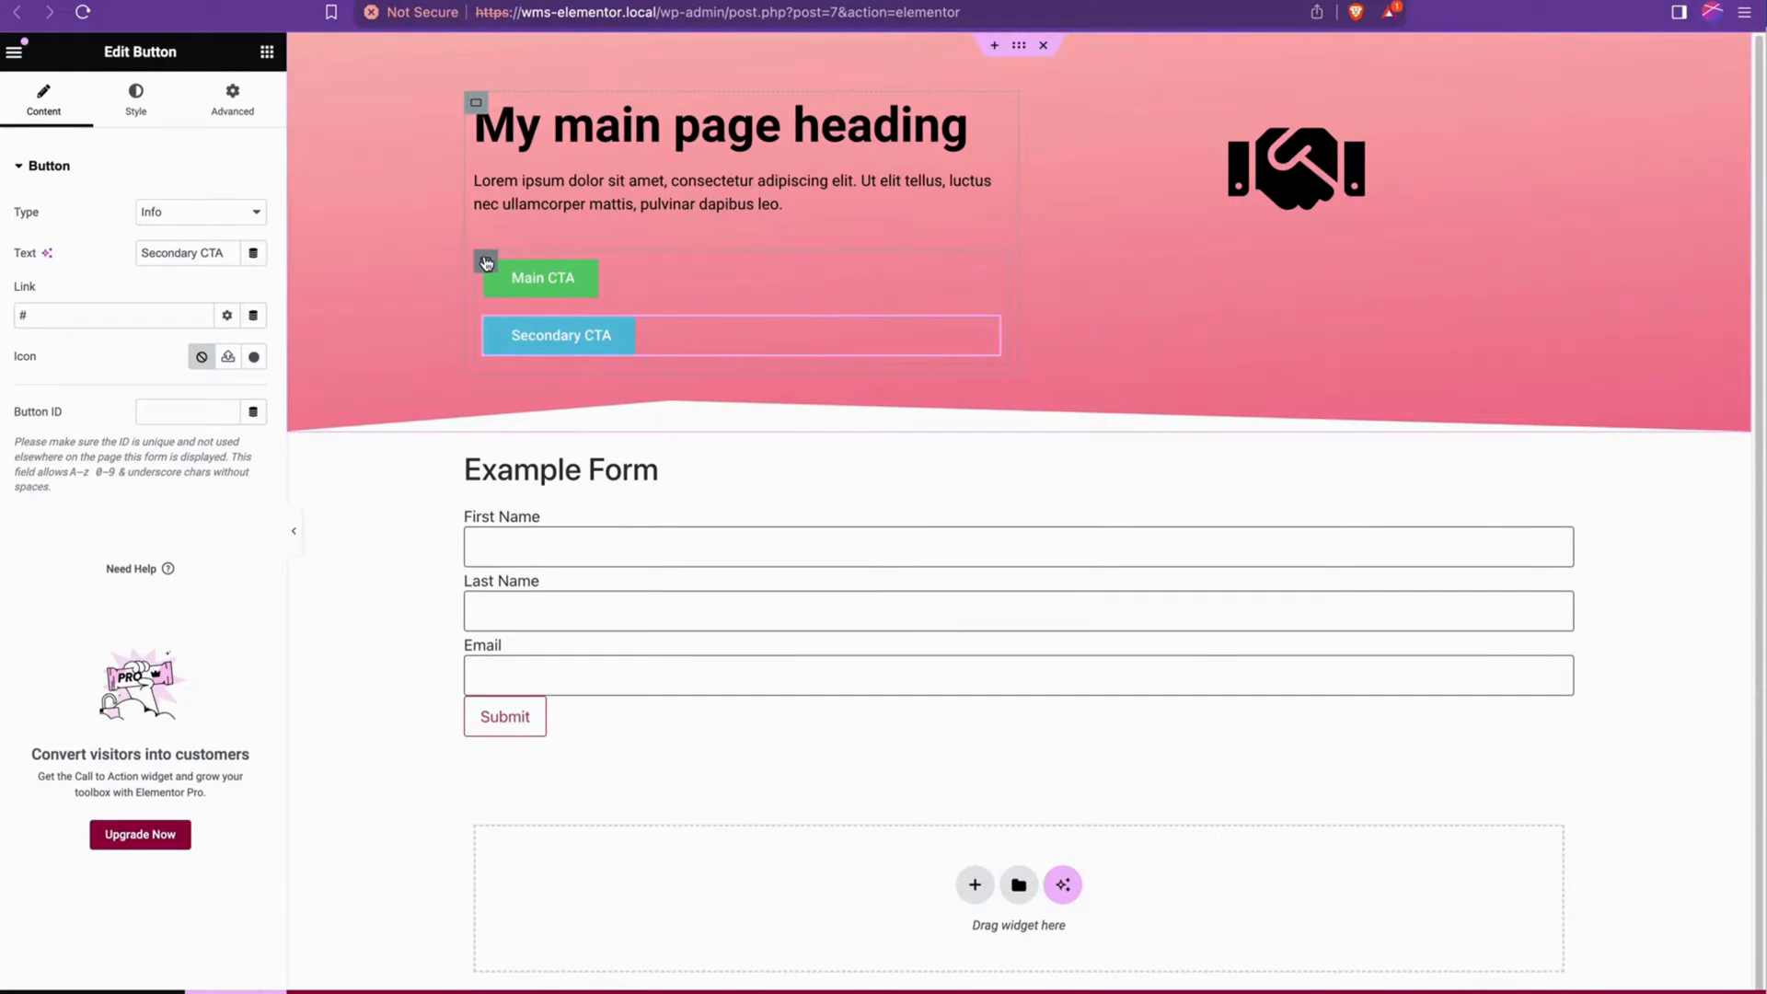
# Set the button container's Direction to Row, then Row reversed, placing Secondary CTA before Main CTA
pyautogui.click(480, 261)
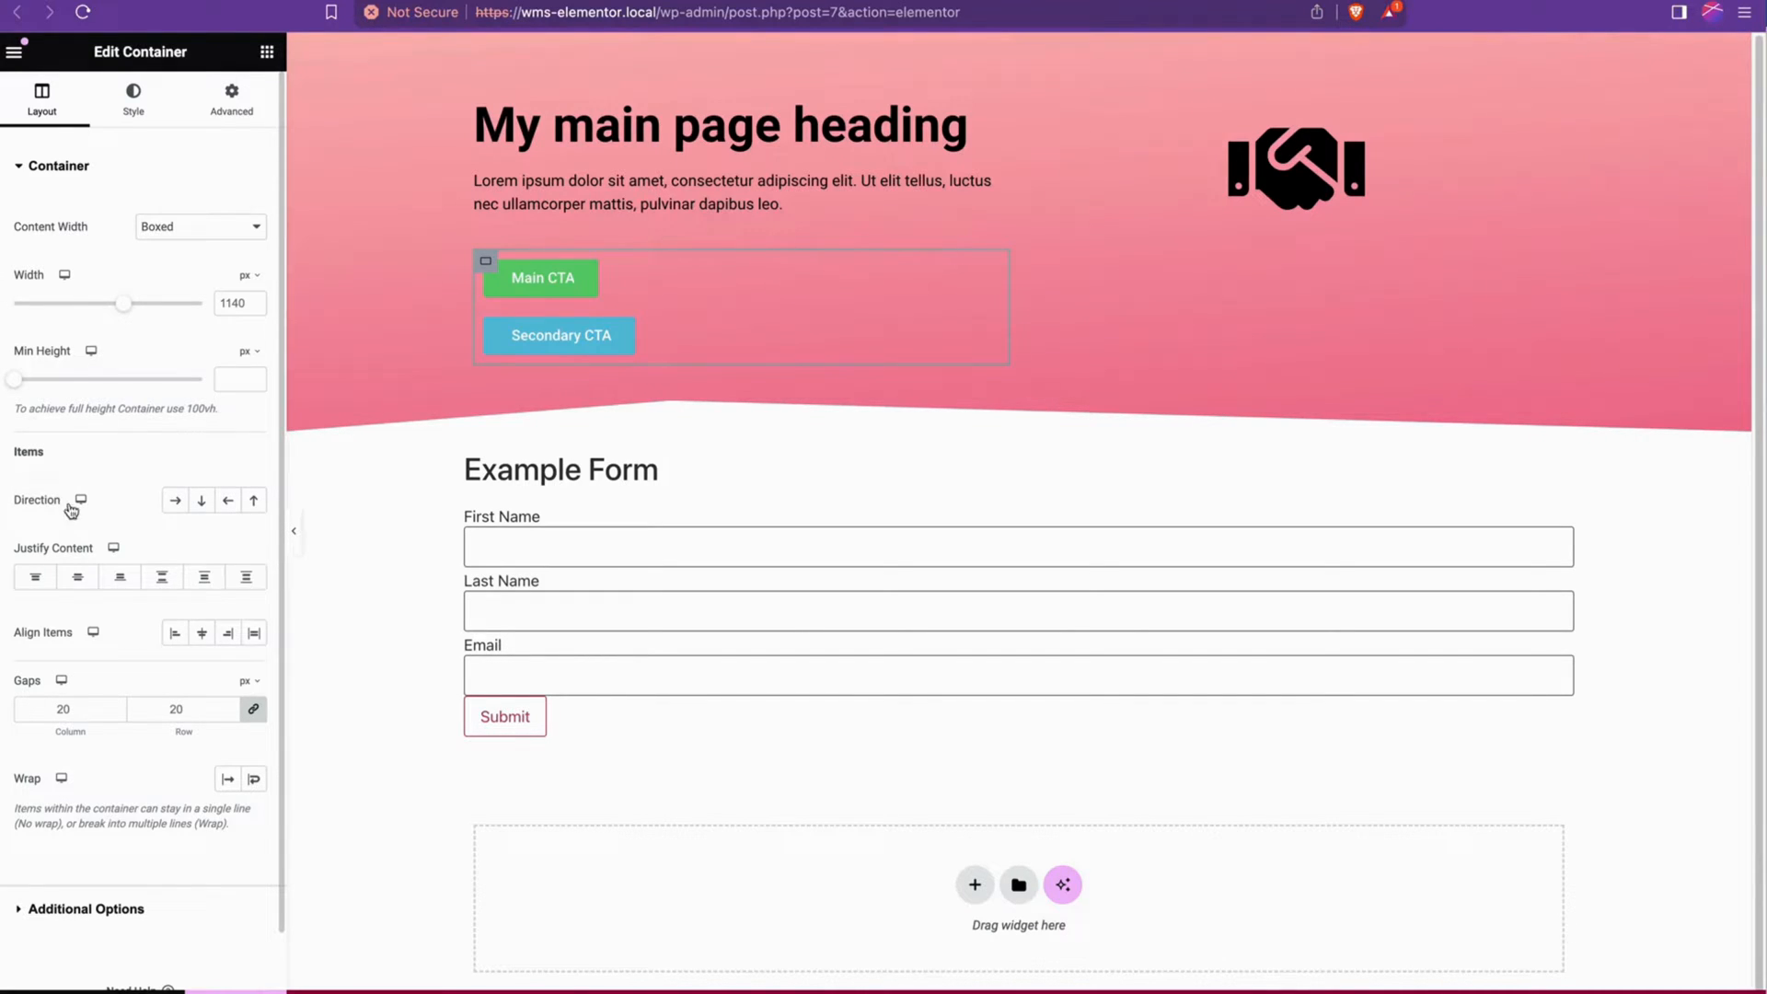
pyautogui.moveTo(175, 499)
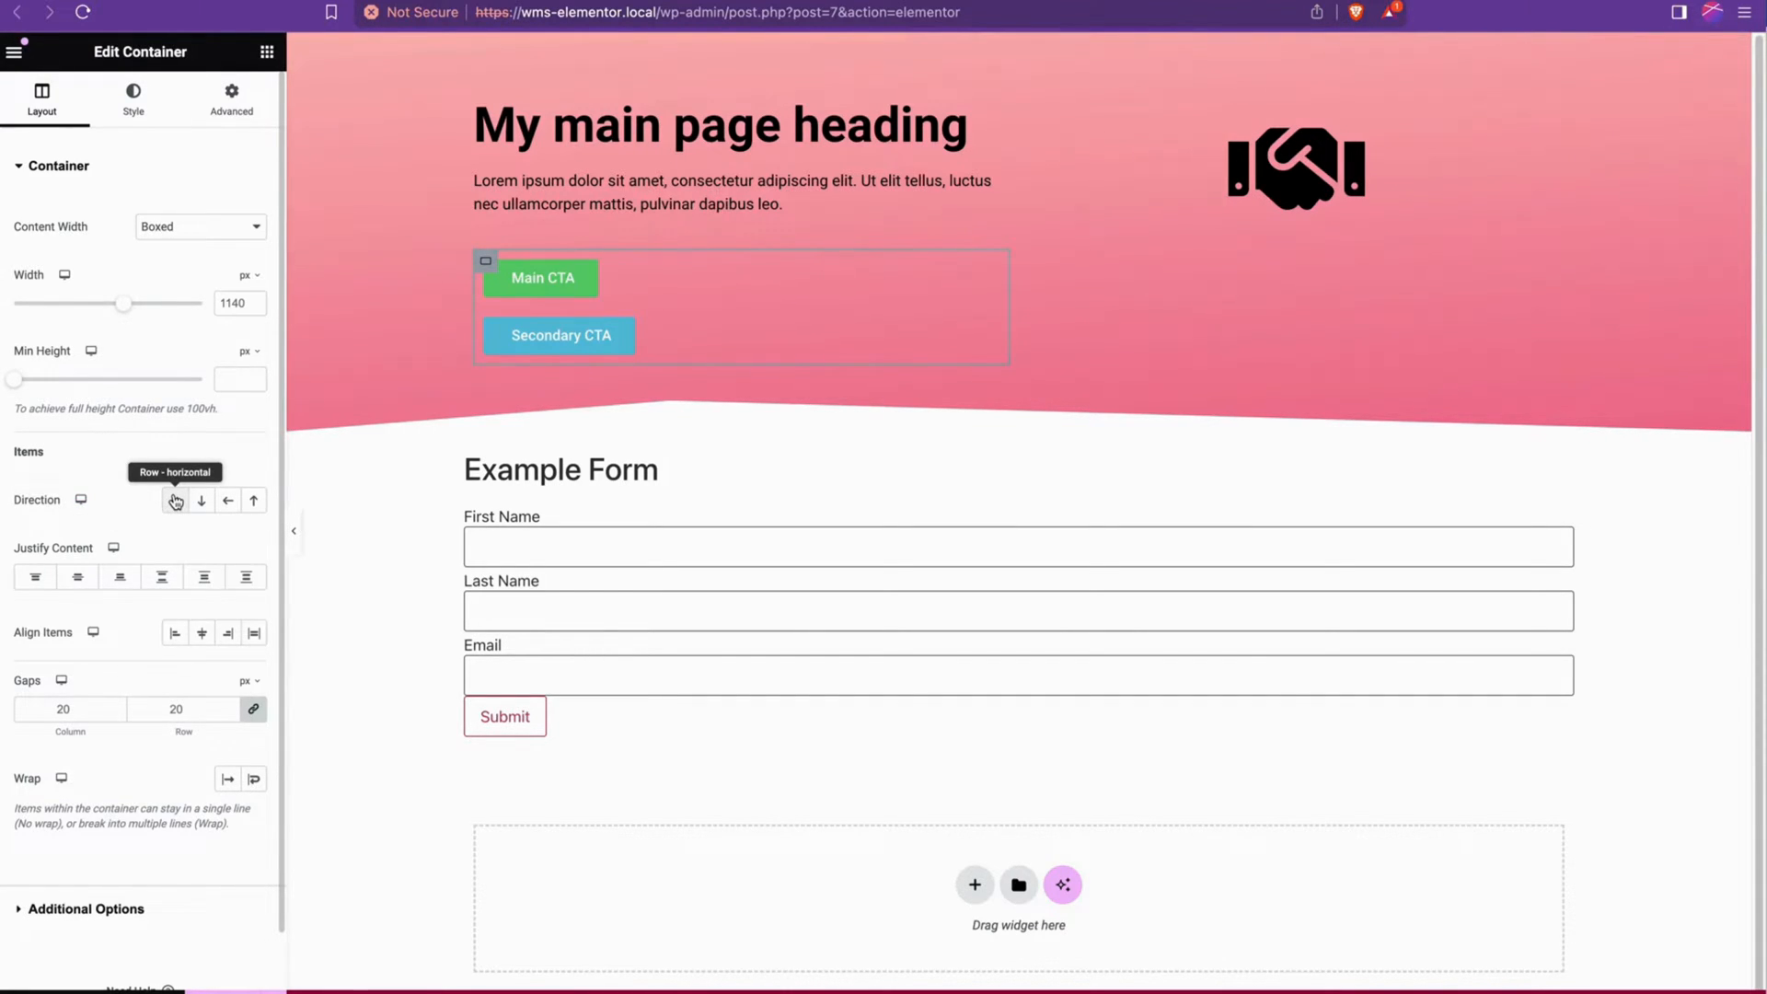
pyautogui.click(174, 499)
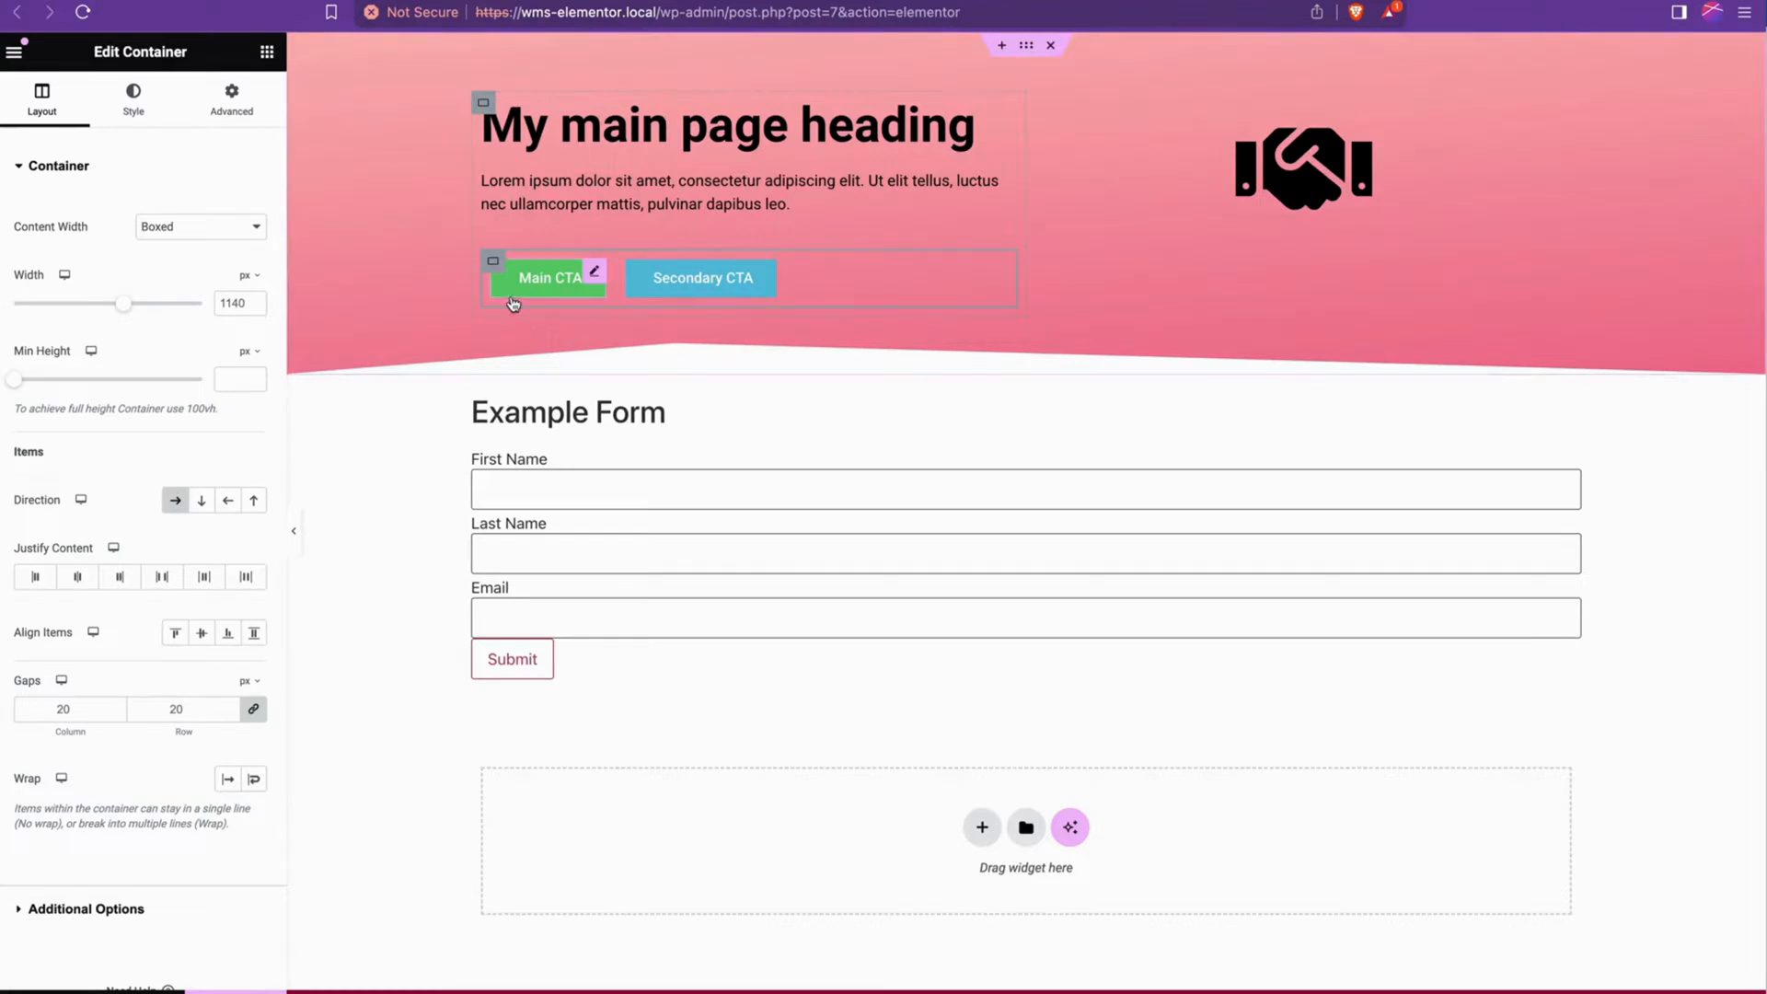
pyautogui.moveTo(515, 284)
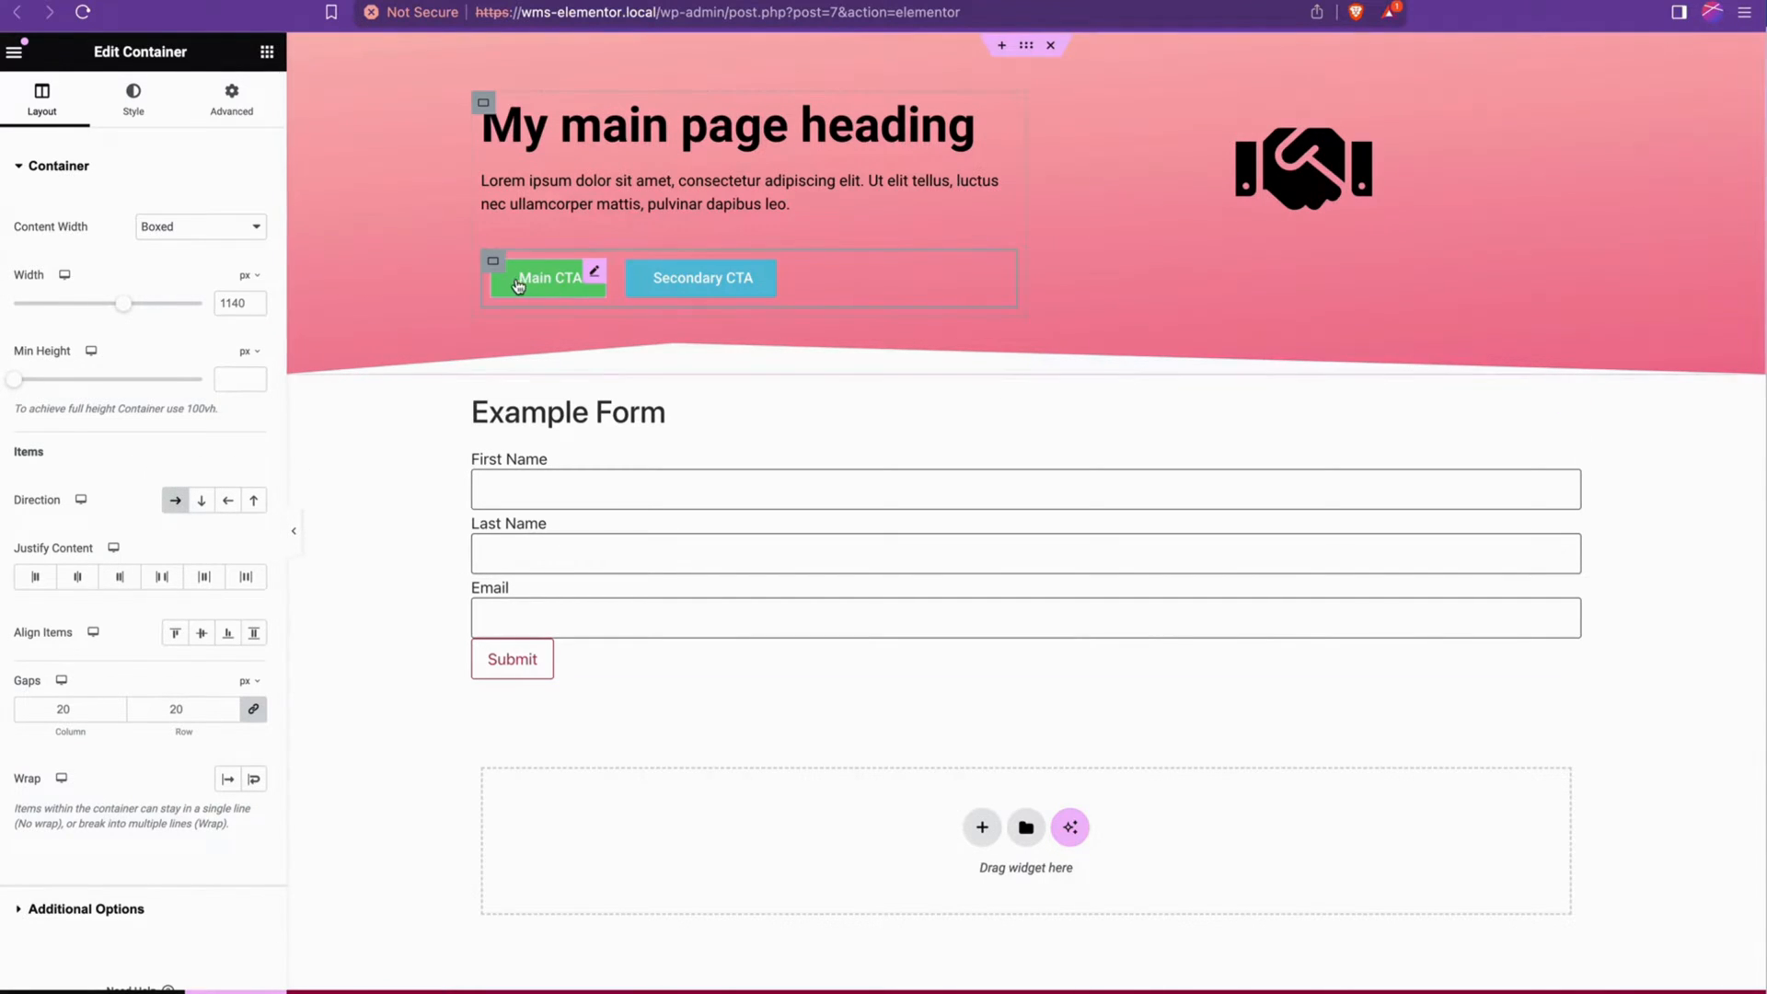
pyautogui.moveTo(590, 304)
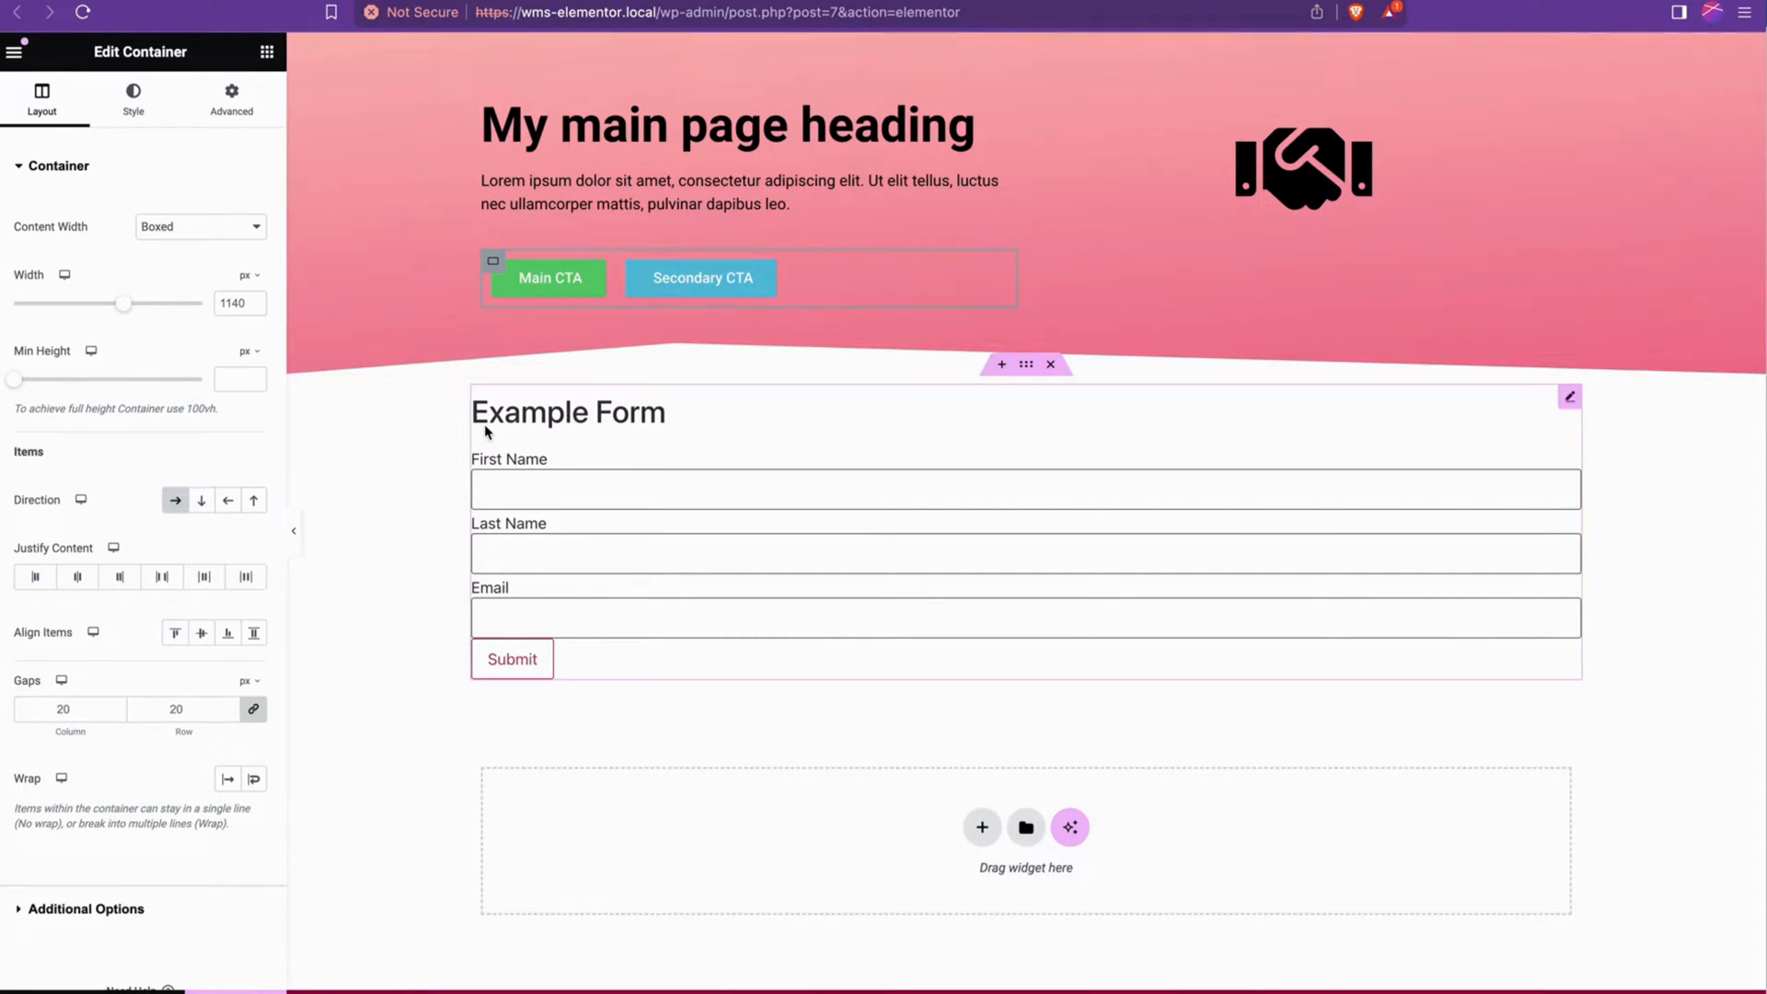
pyautogui.click(254, 501)
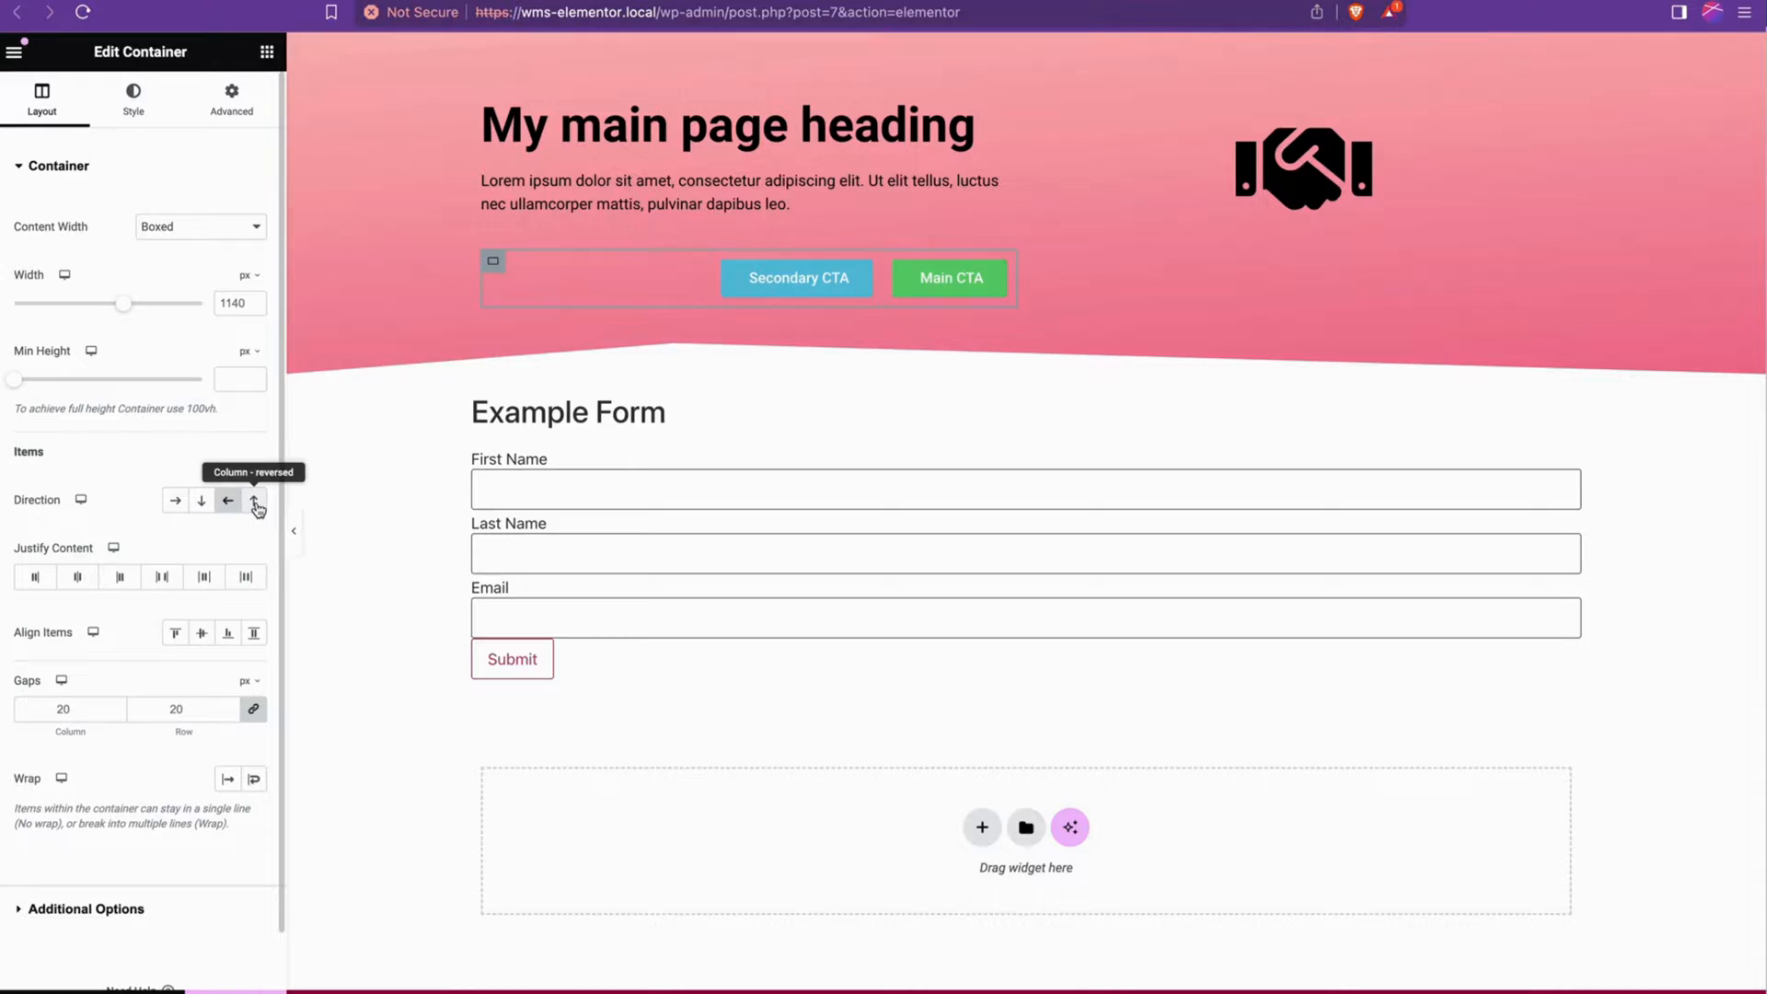
# Return Direction to a normal Row and test Justify Content Space Around, End and Center, ending on Space Evenly
pyautogui.click(203, 499)
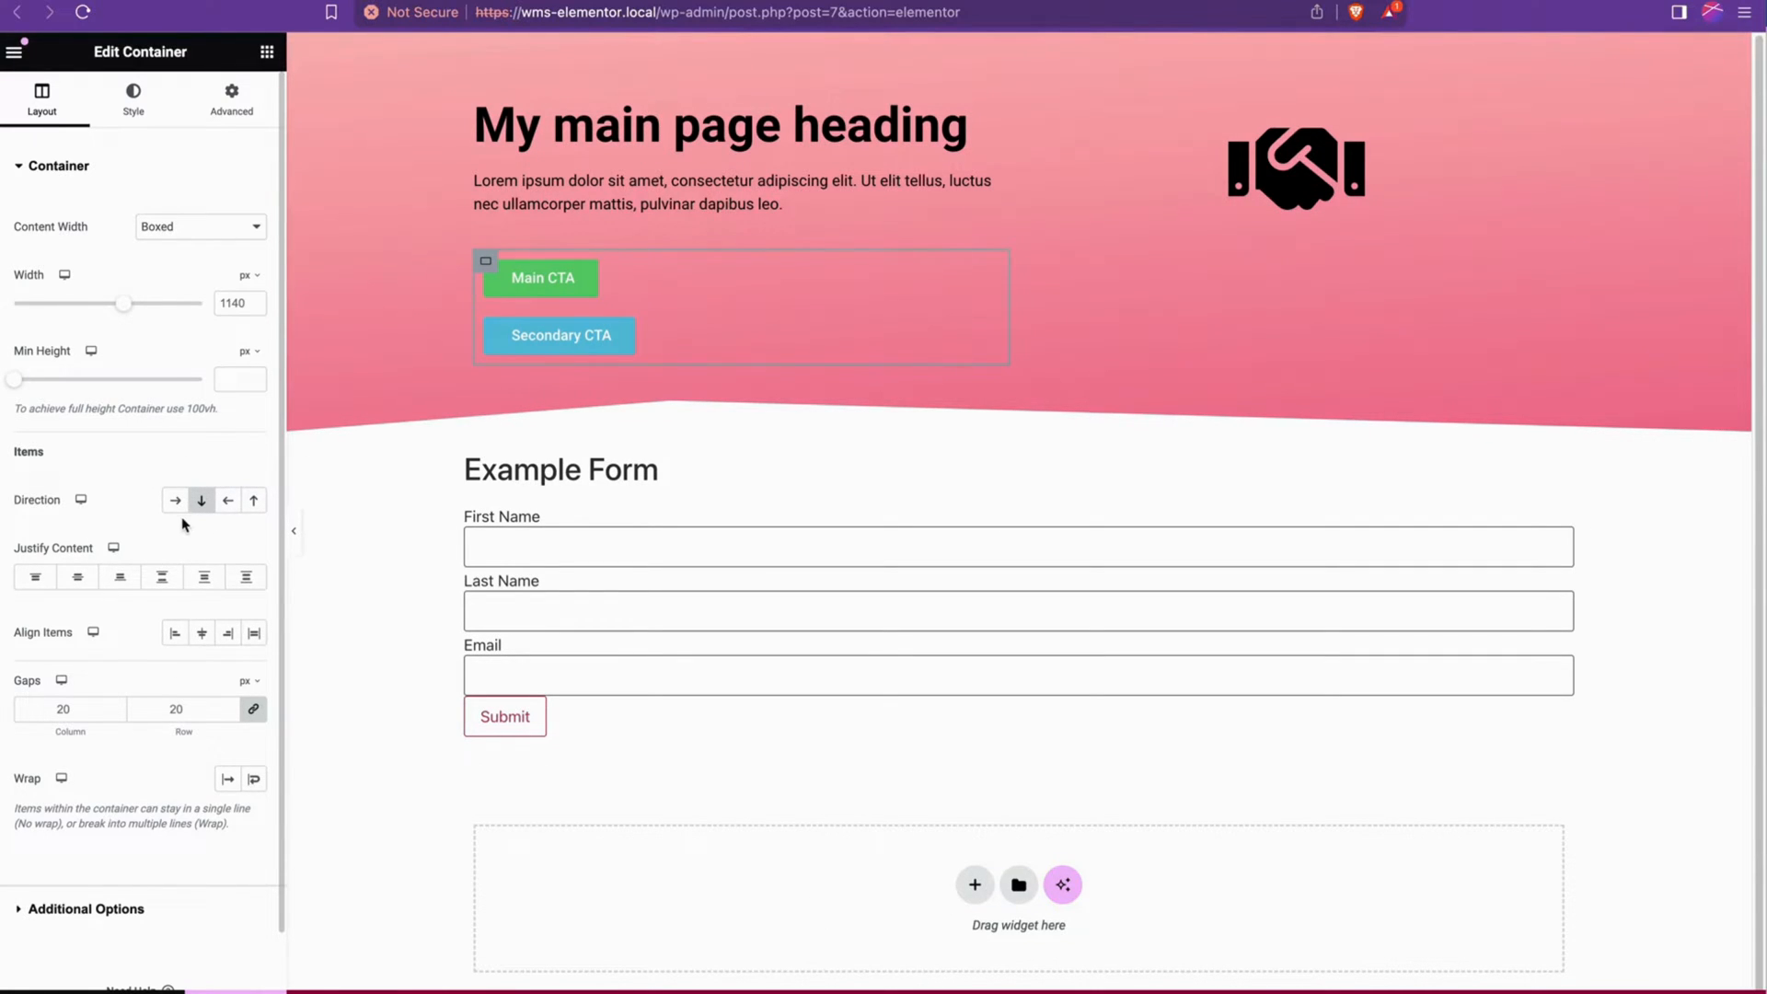
pyautogui.click(175, 500)
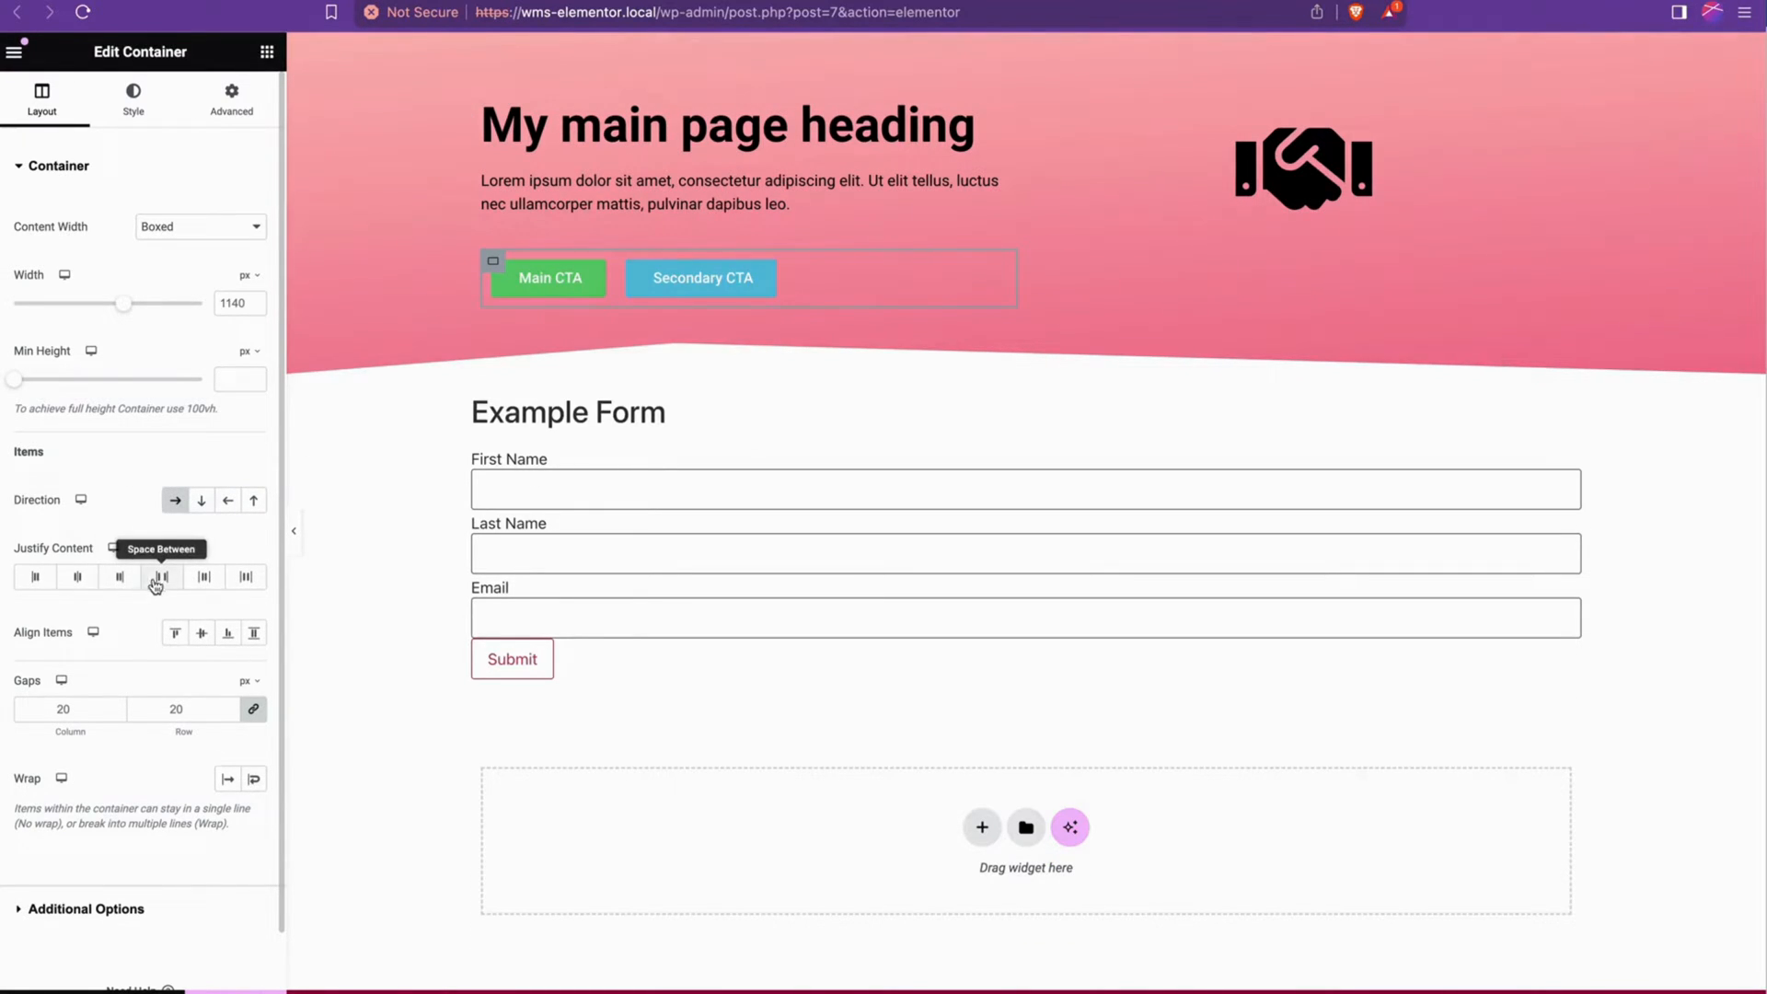
pyautogui.click(119, 576)
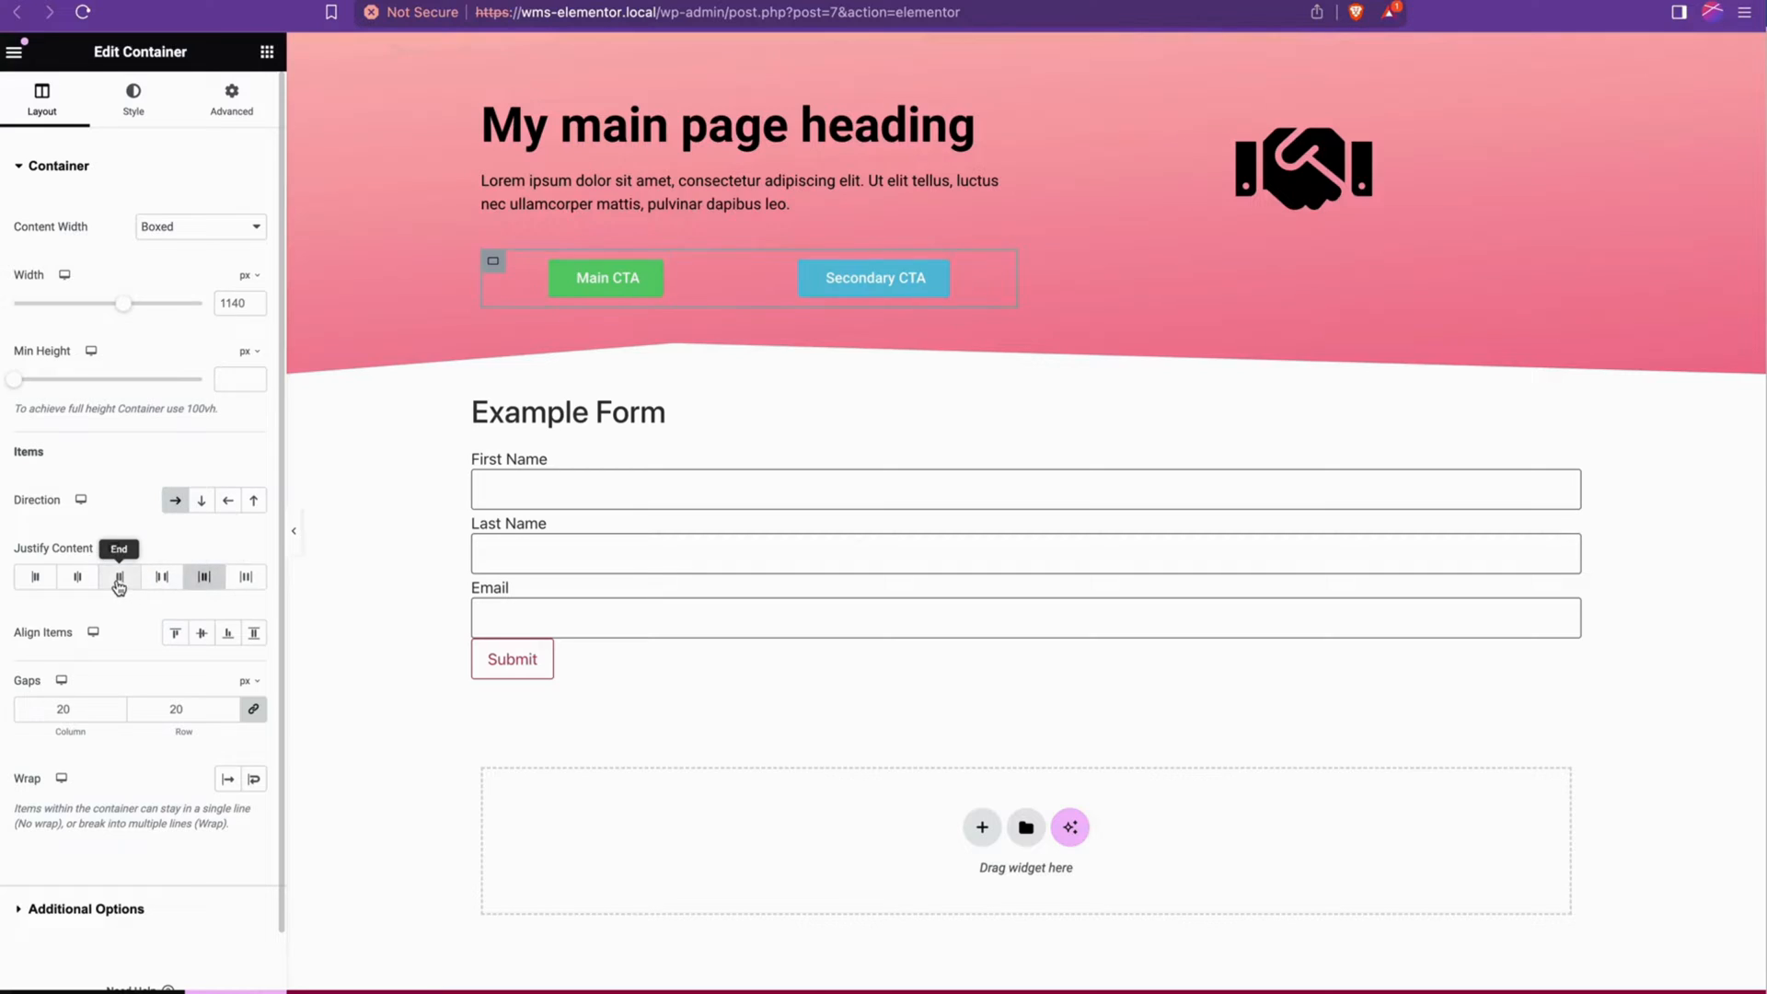
pyautogui.click(37, 576)
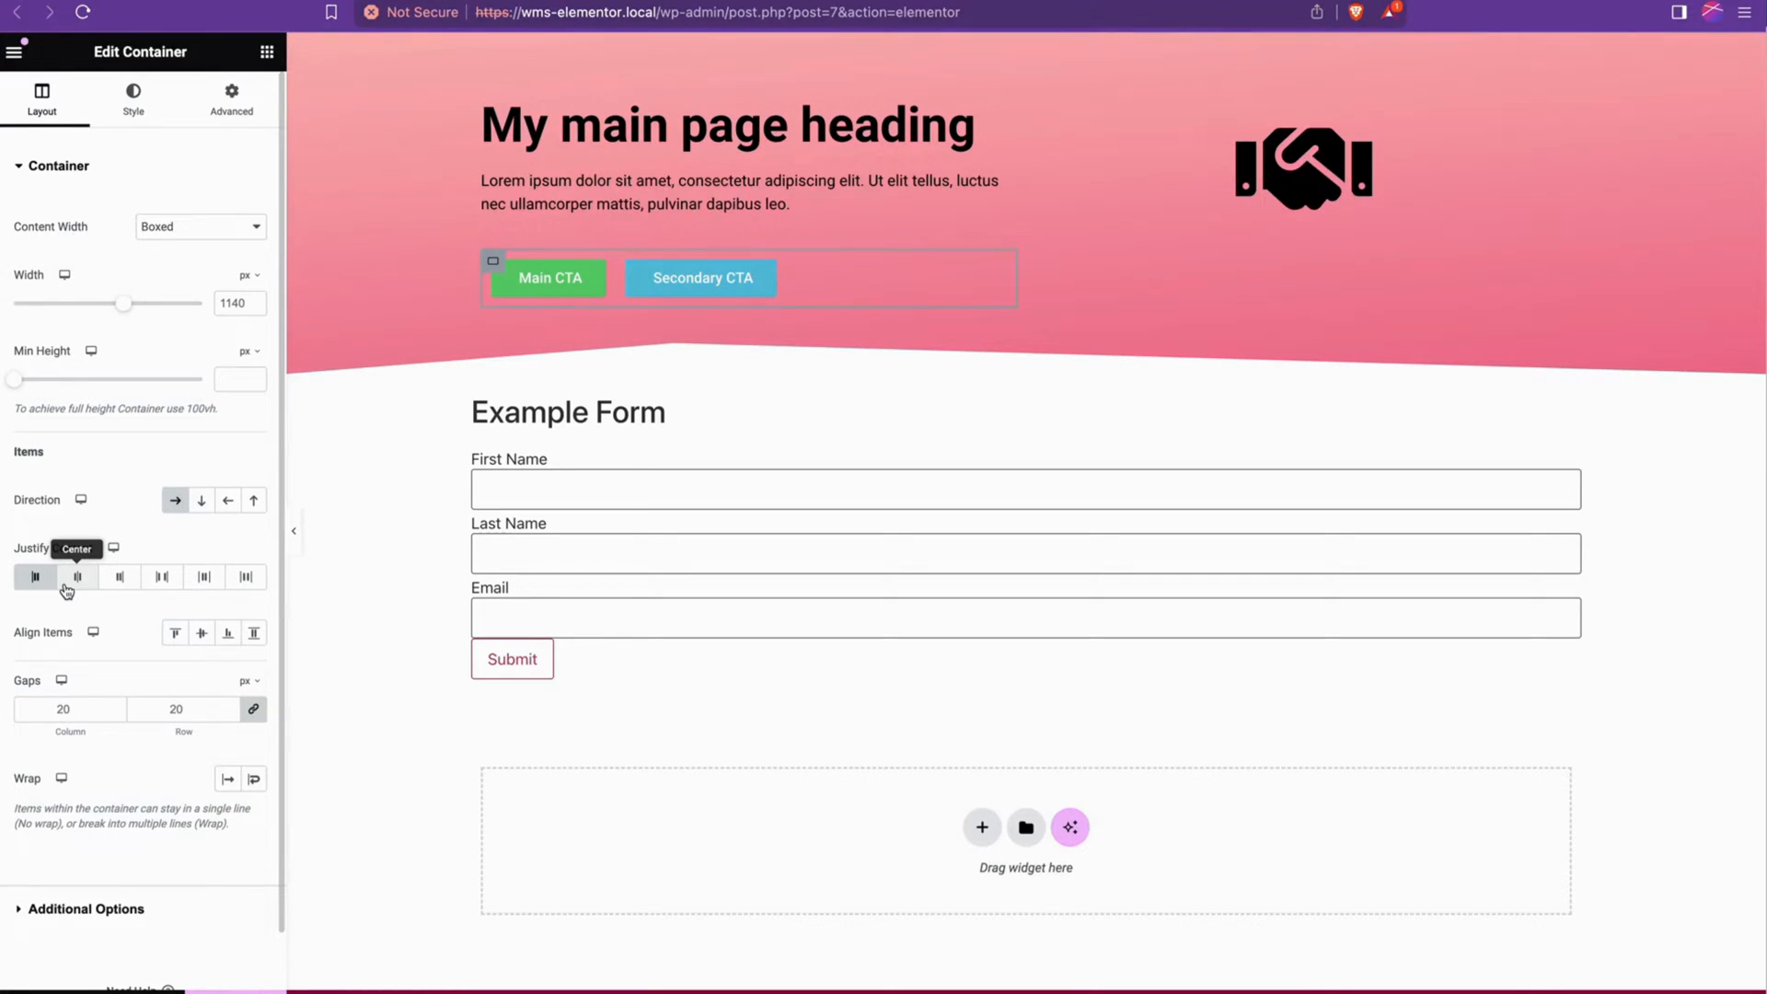
pyautogui.click(246, 576)
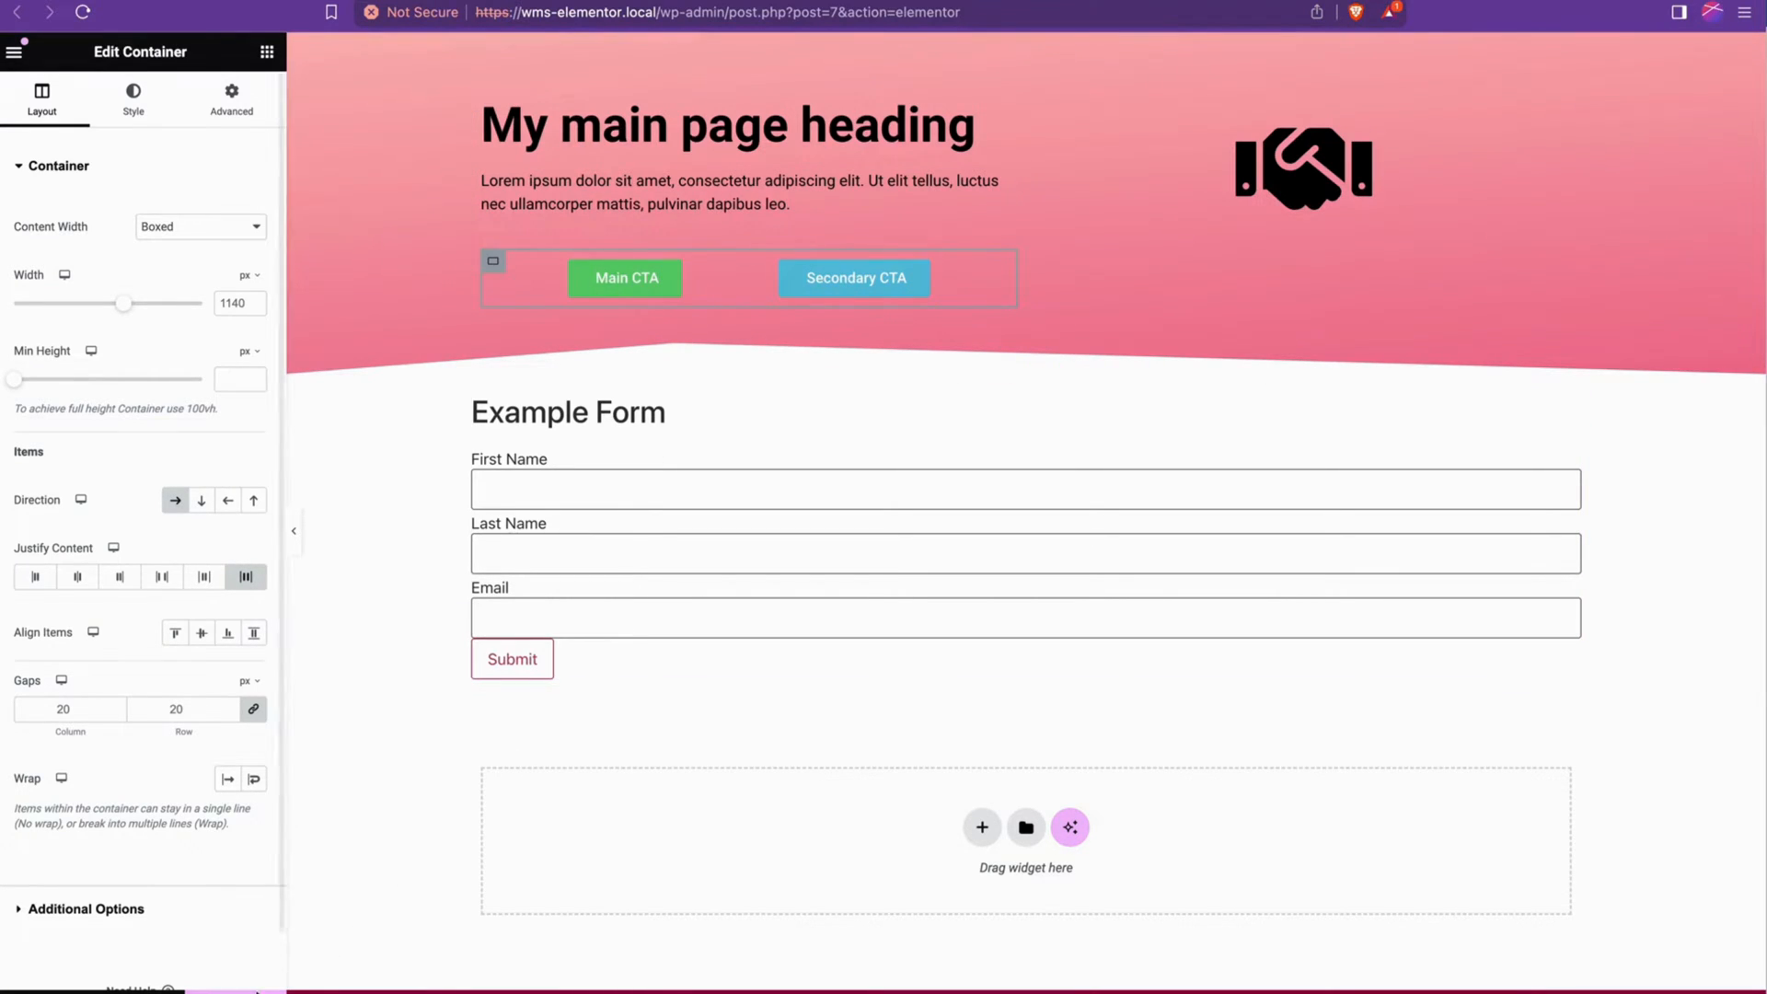
pyautogui.moveTo(165, 990)
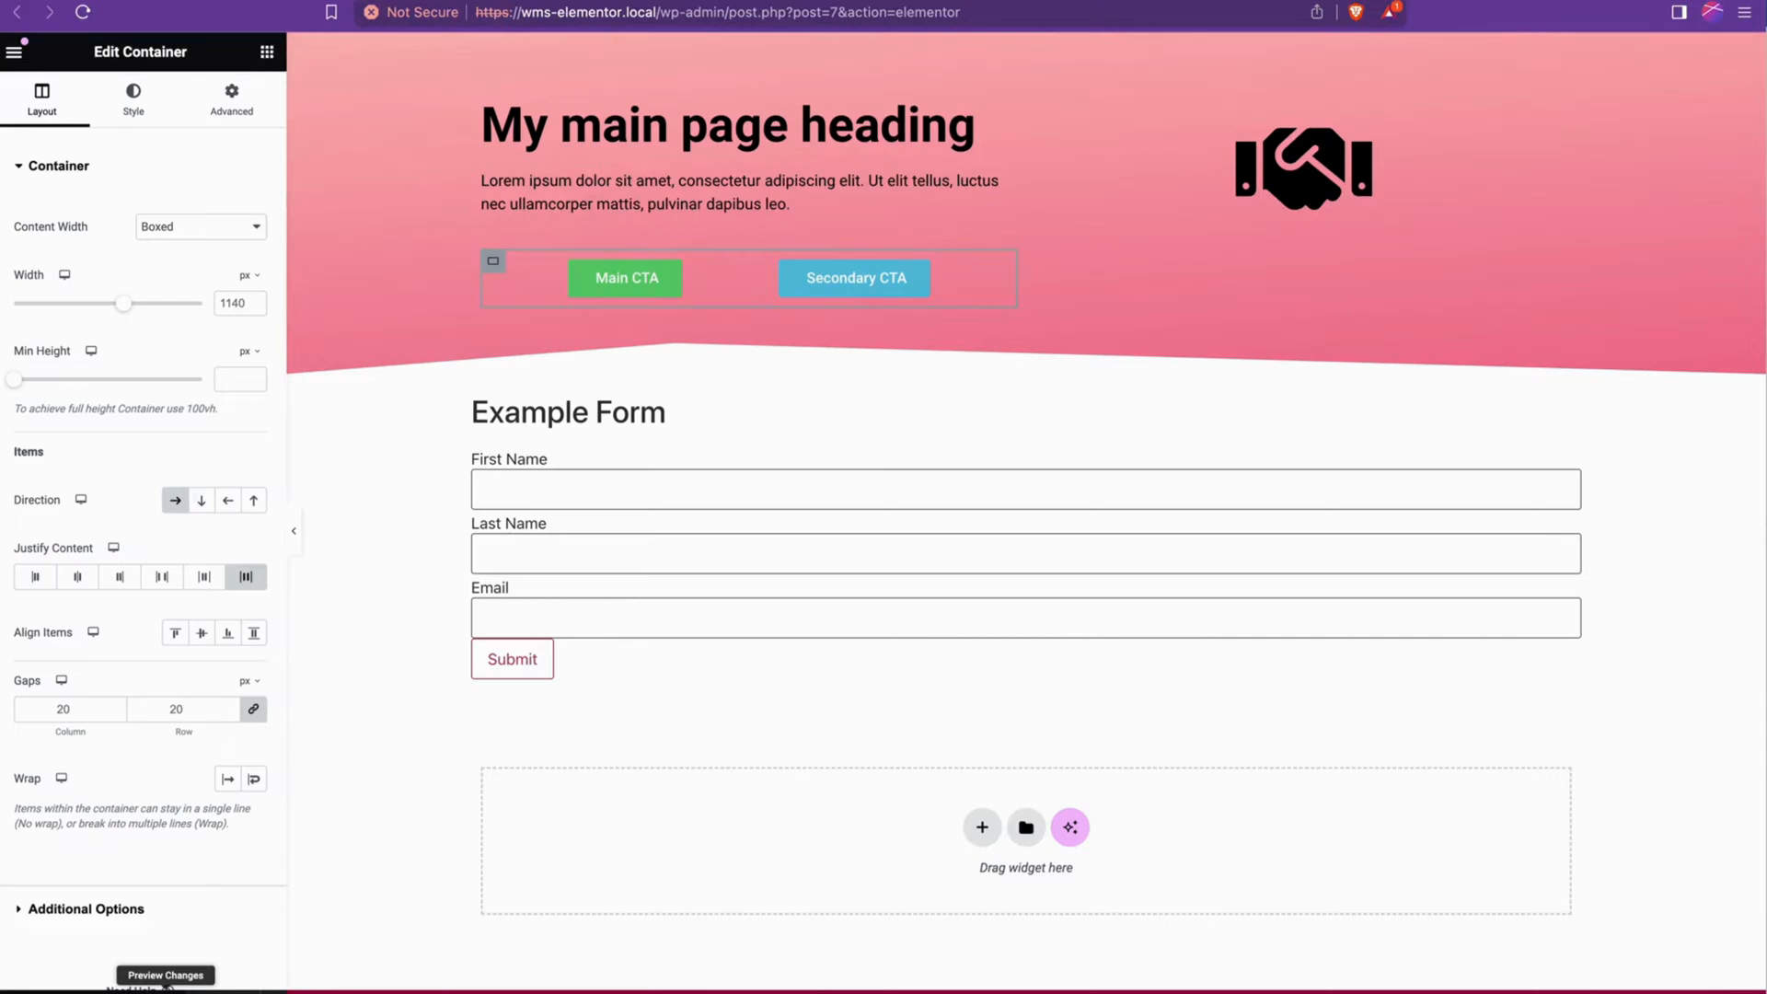
# Preview the page, then set Justify Content to Start and select the Main CTA button for editing
pyautogui.click(164, 976)
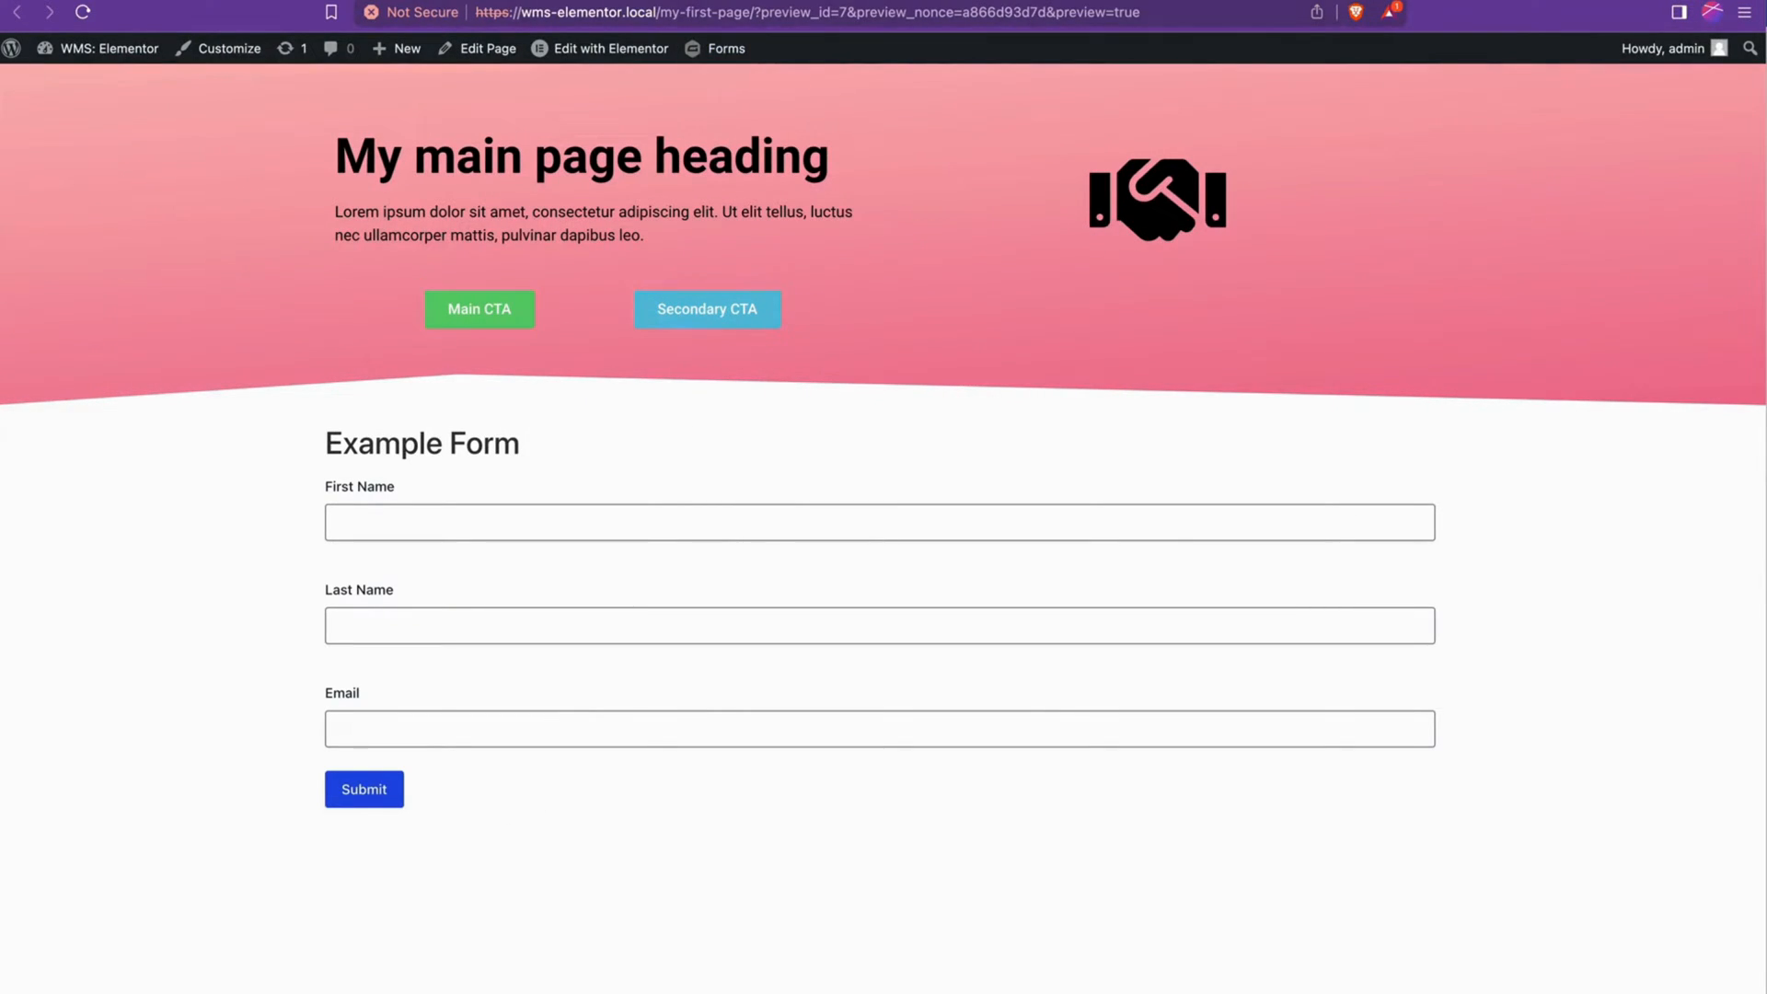
pyautogui.click(610, 48)
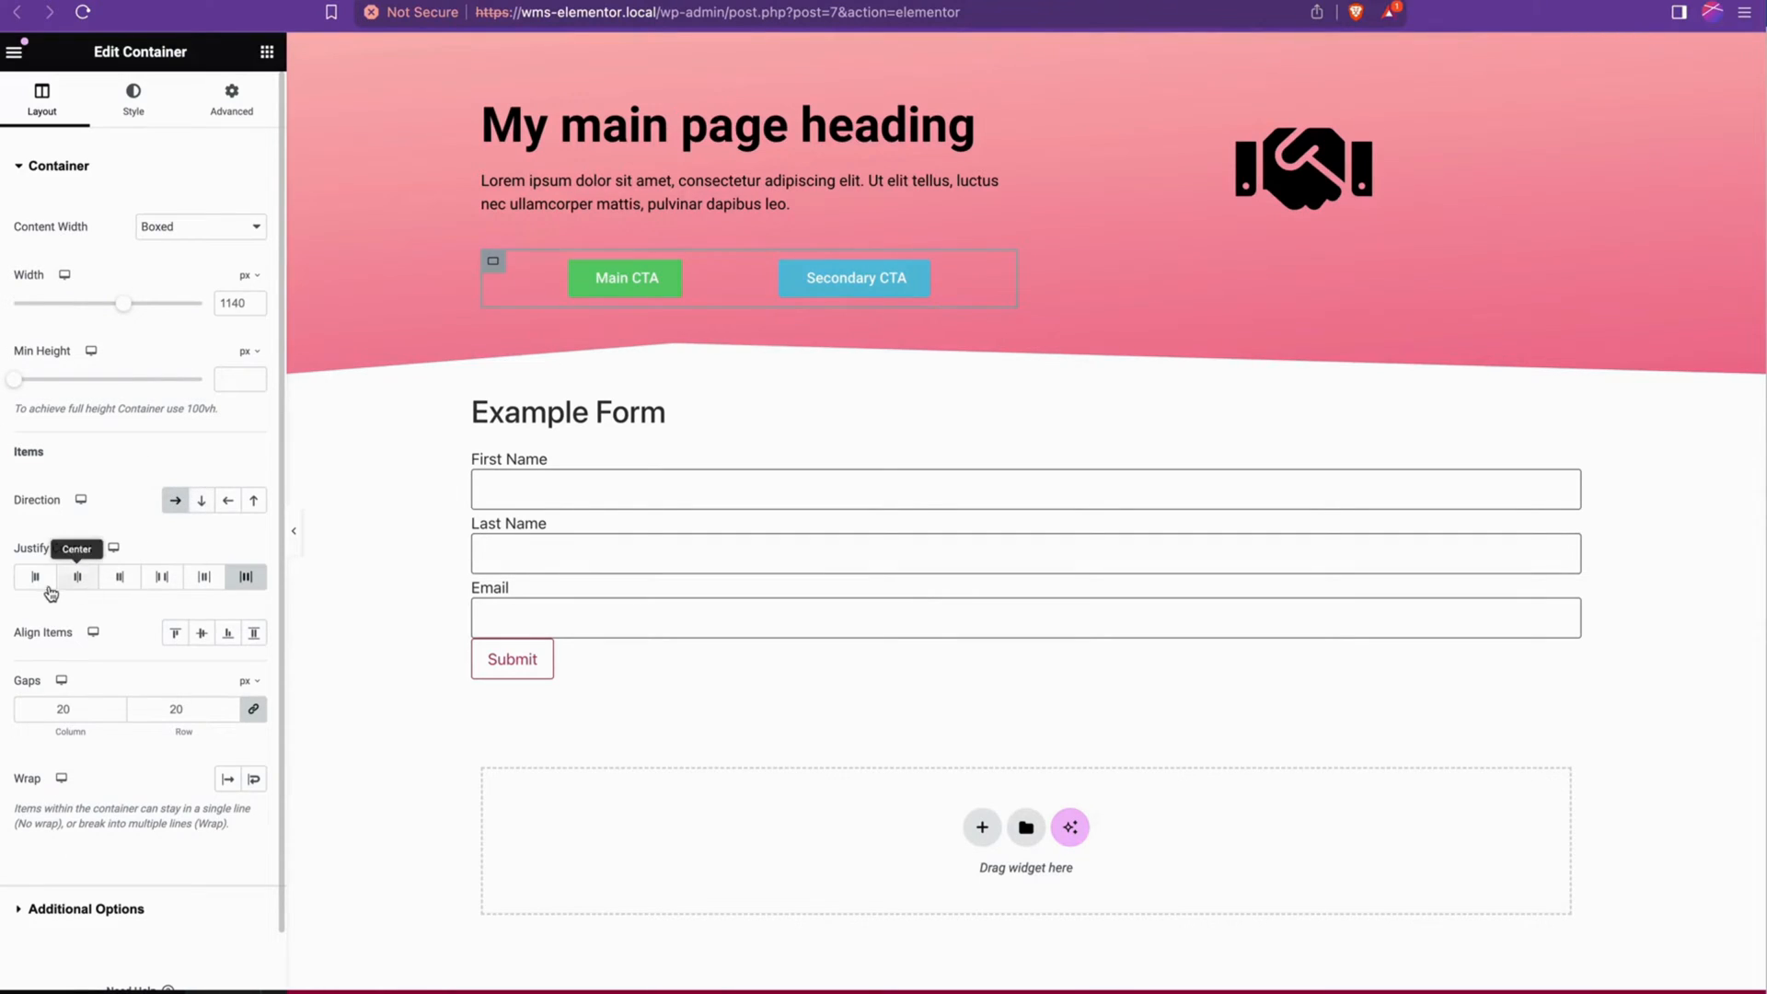
pyautogui.click(35, 576)
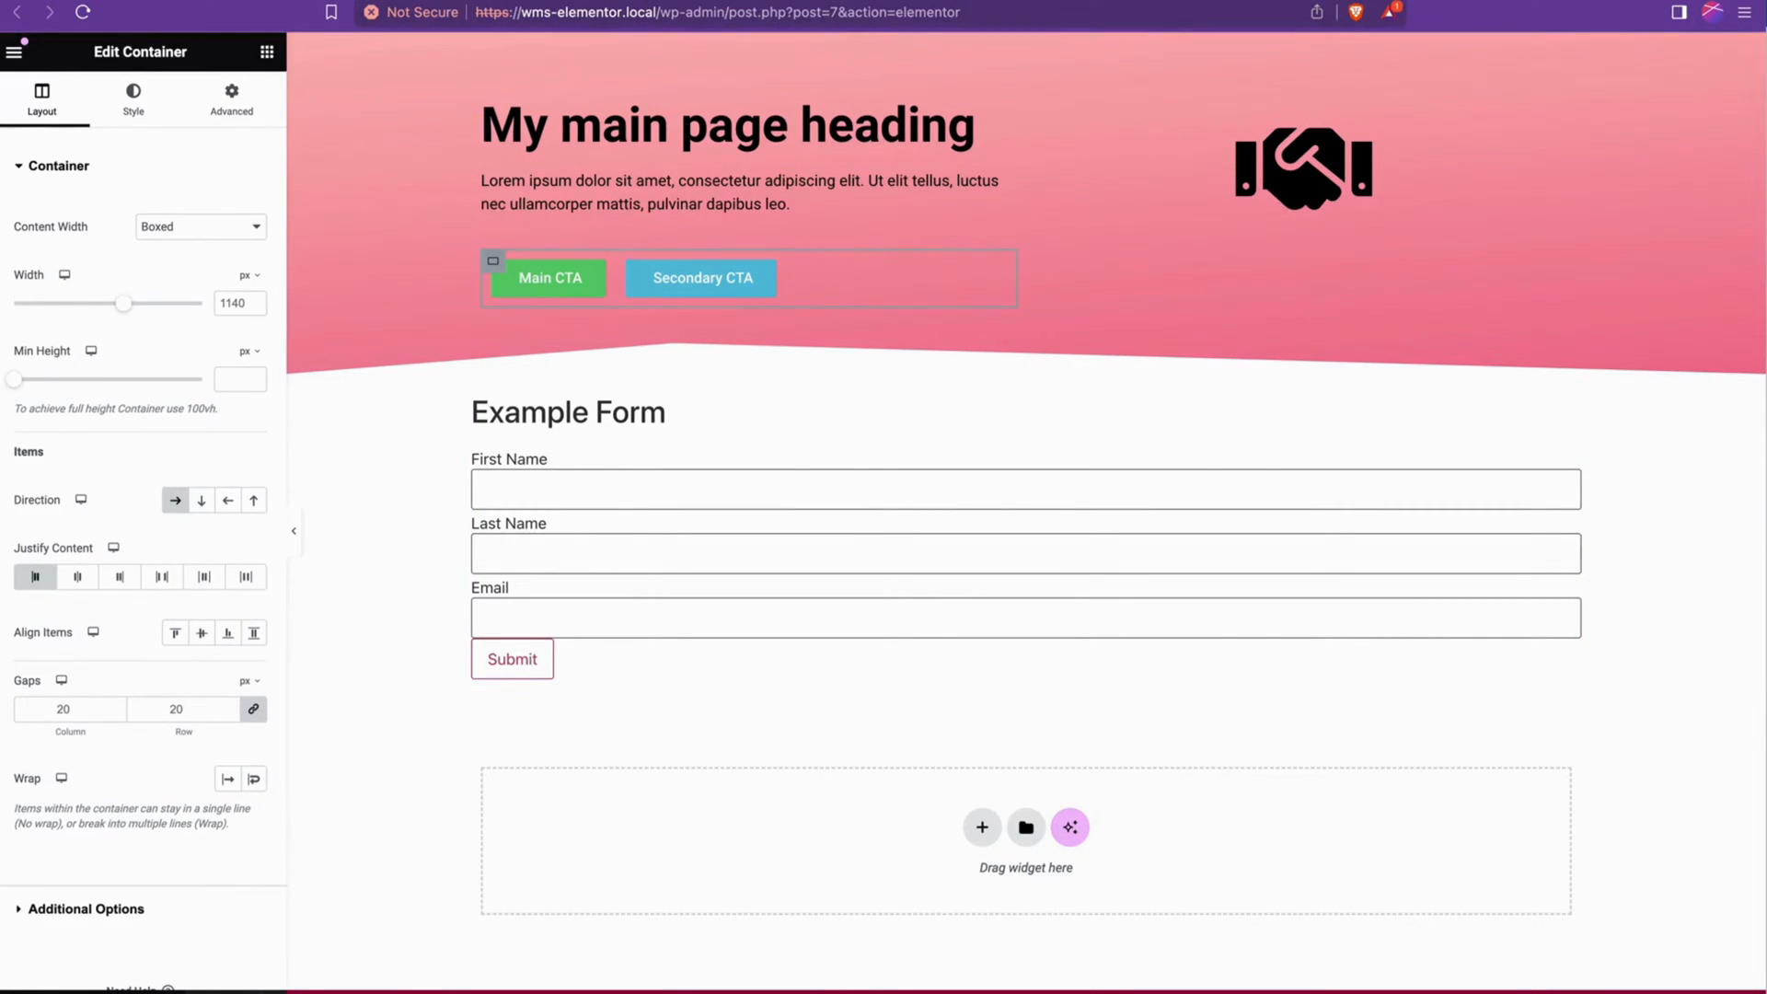
pyautogui.click(81, 13)
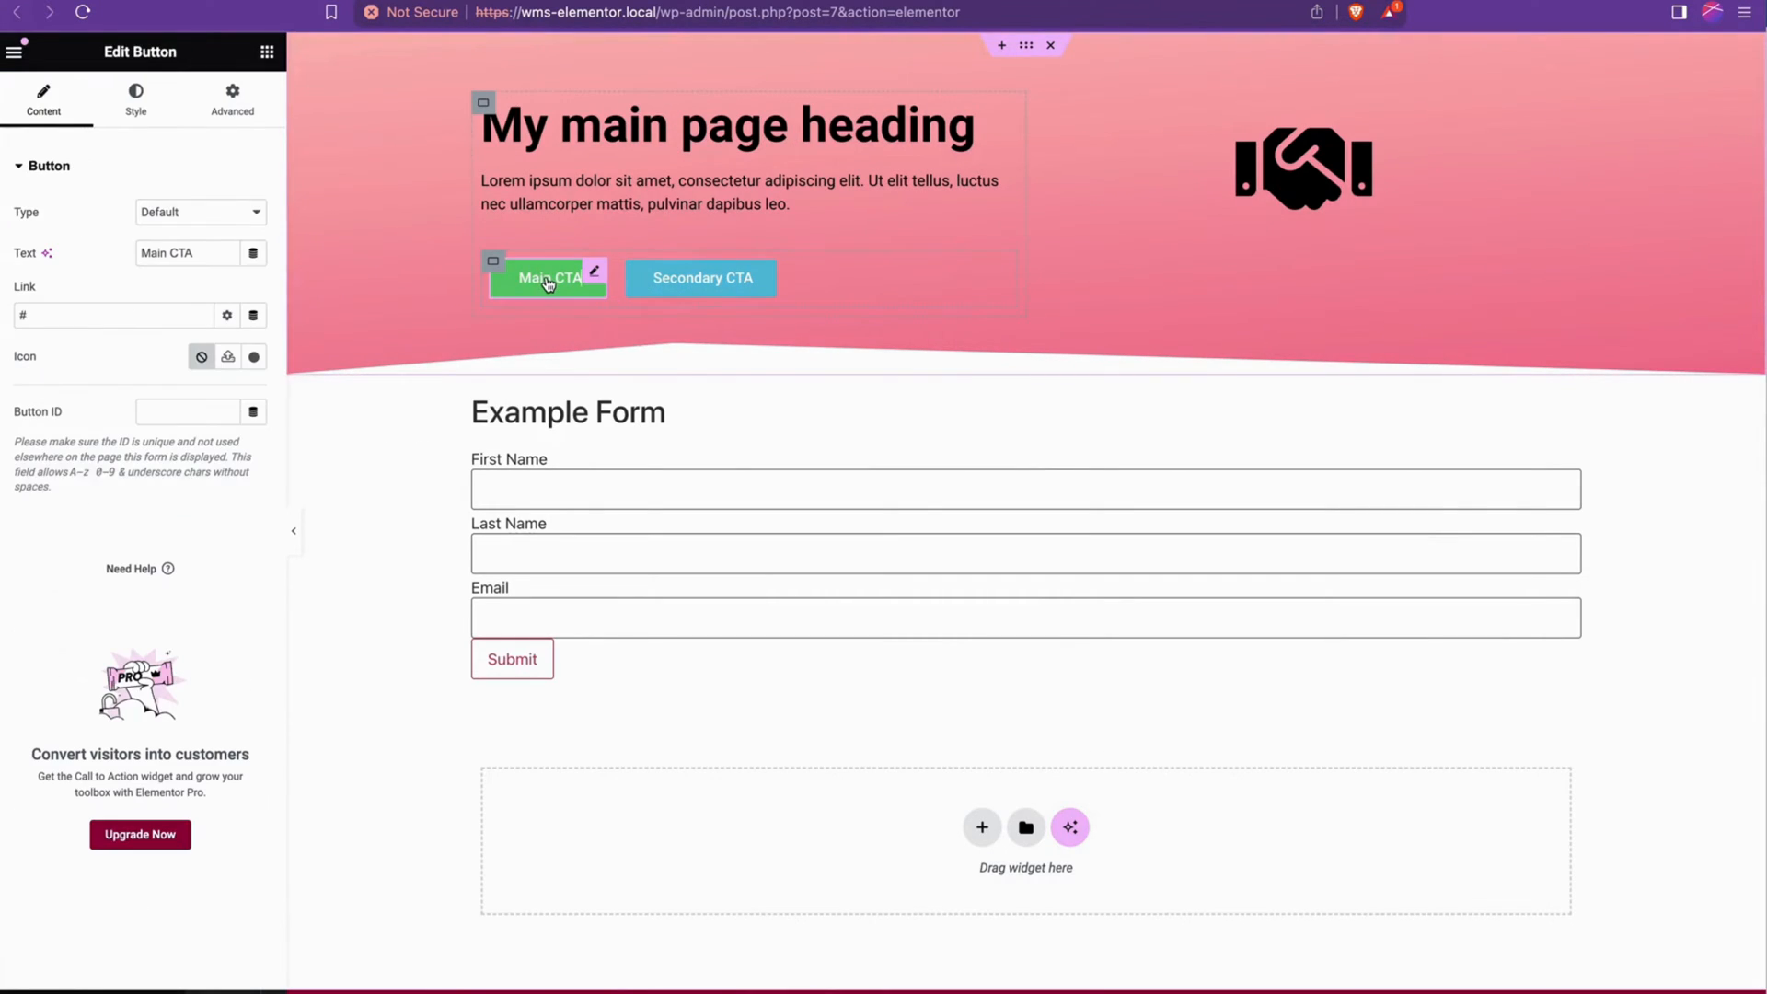
# In Advanced, unlink the Main CTA margins and set a 15 px right margin
pyautogui.click(232, 99)
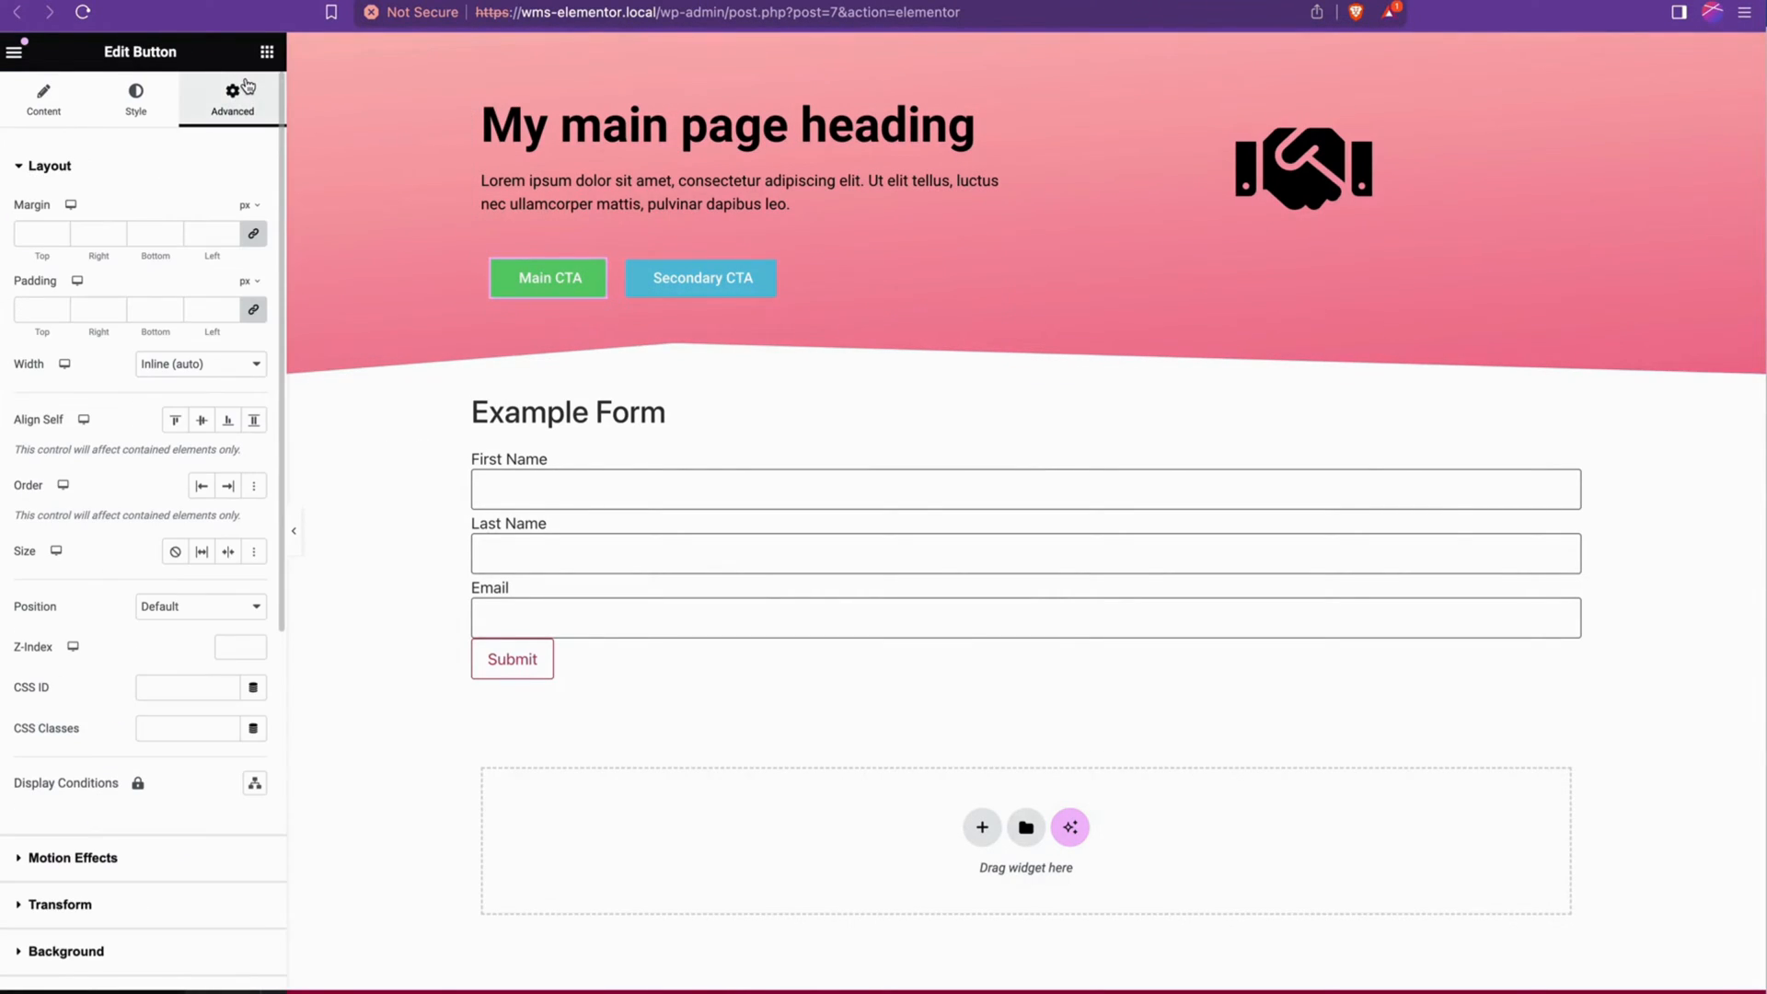
pyautogui.moveTo(252, 237)
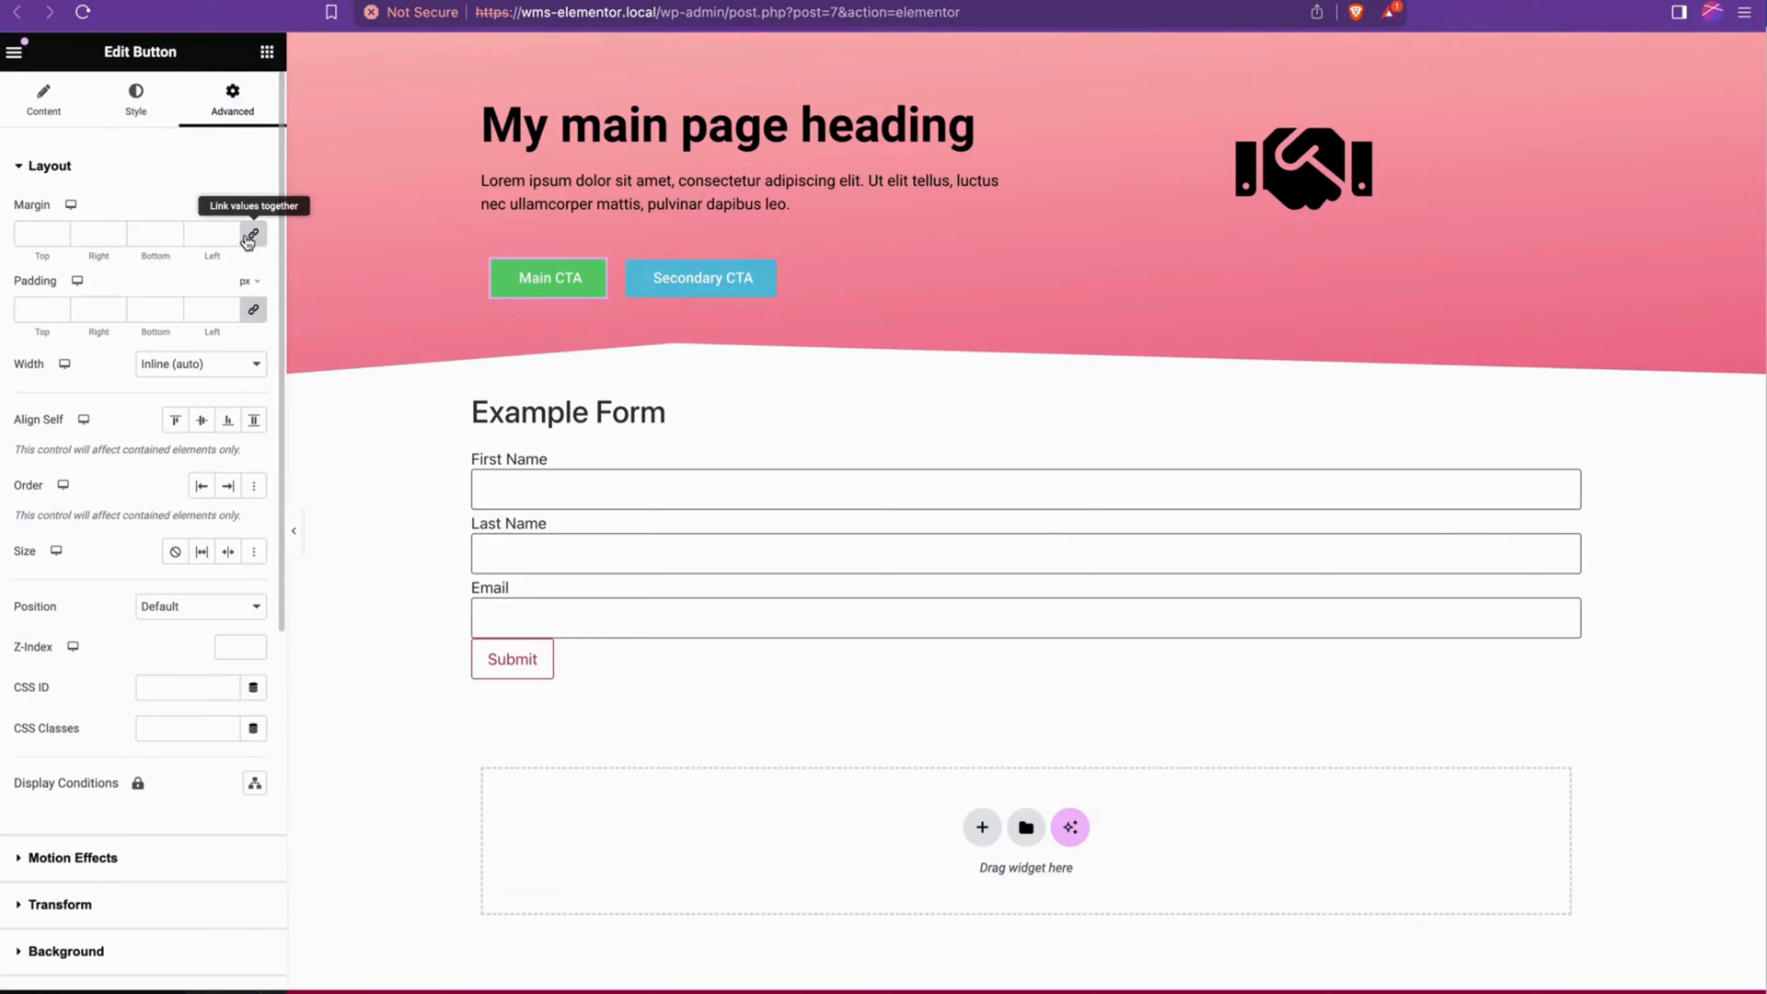
pyautogui.click(254, 234)
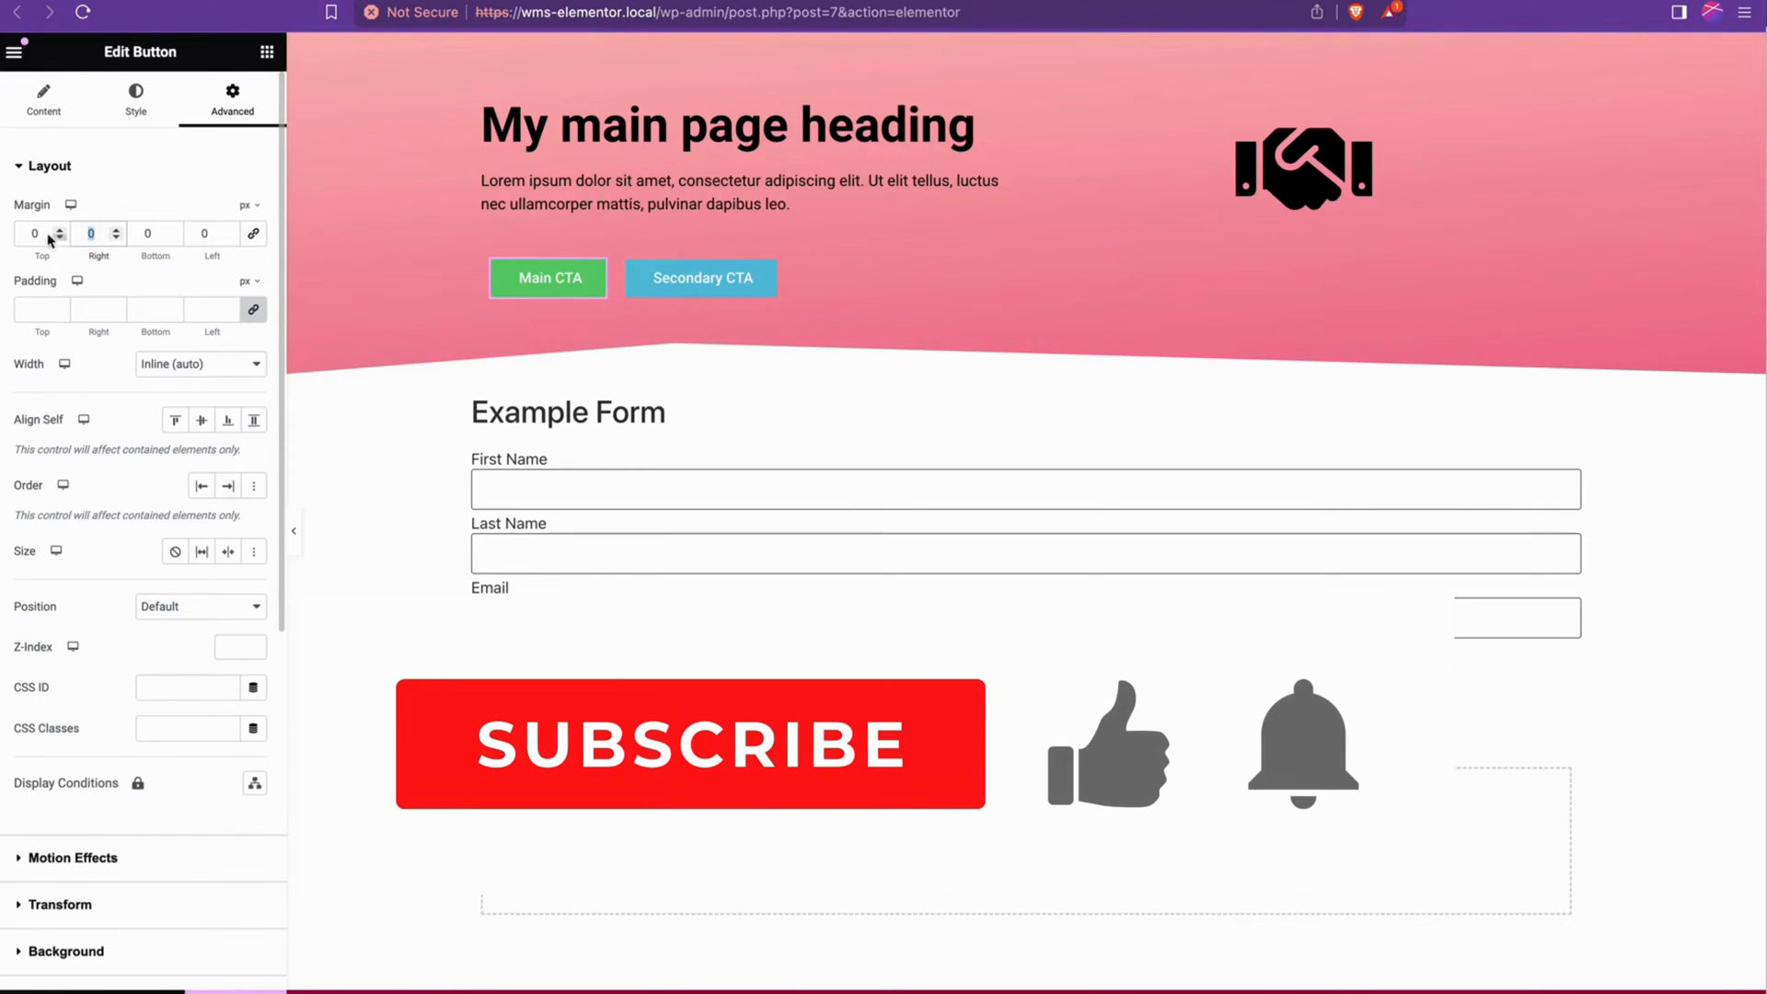
pyautogui.write('15')
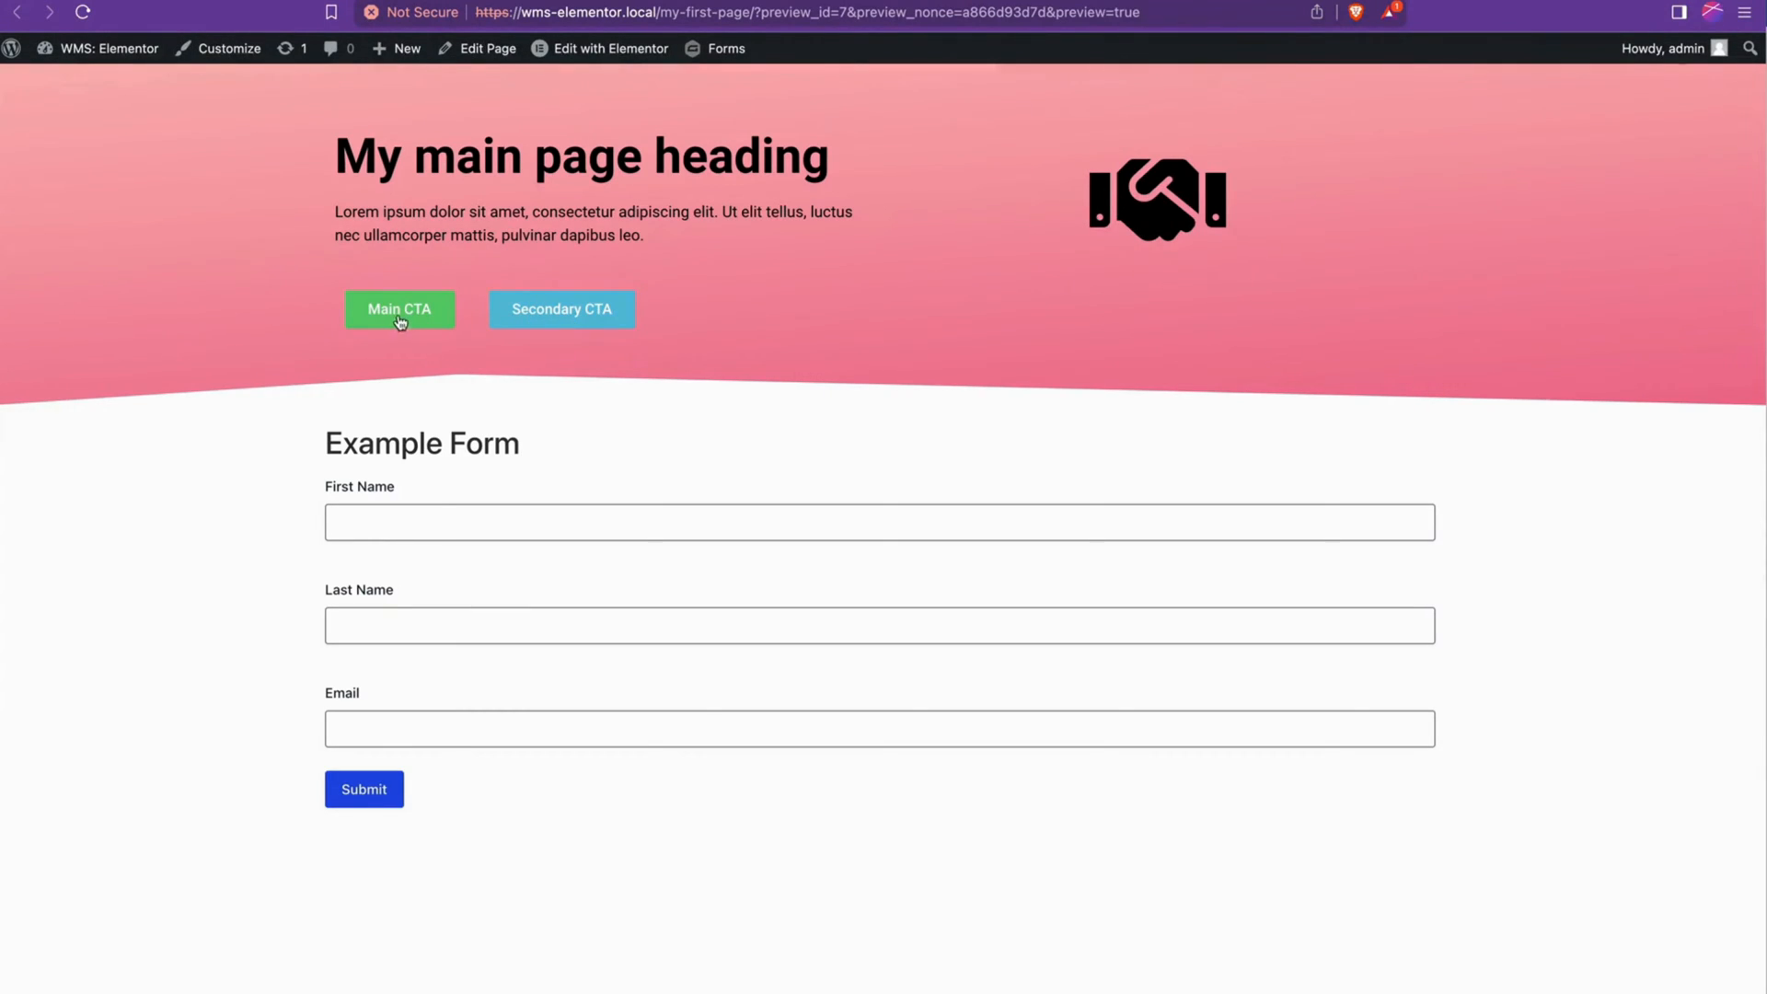
pyautogui.moveTo(594, 315)
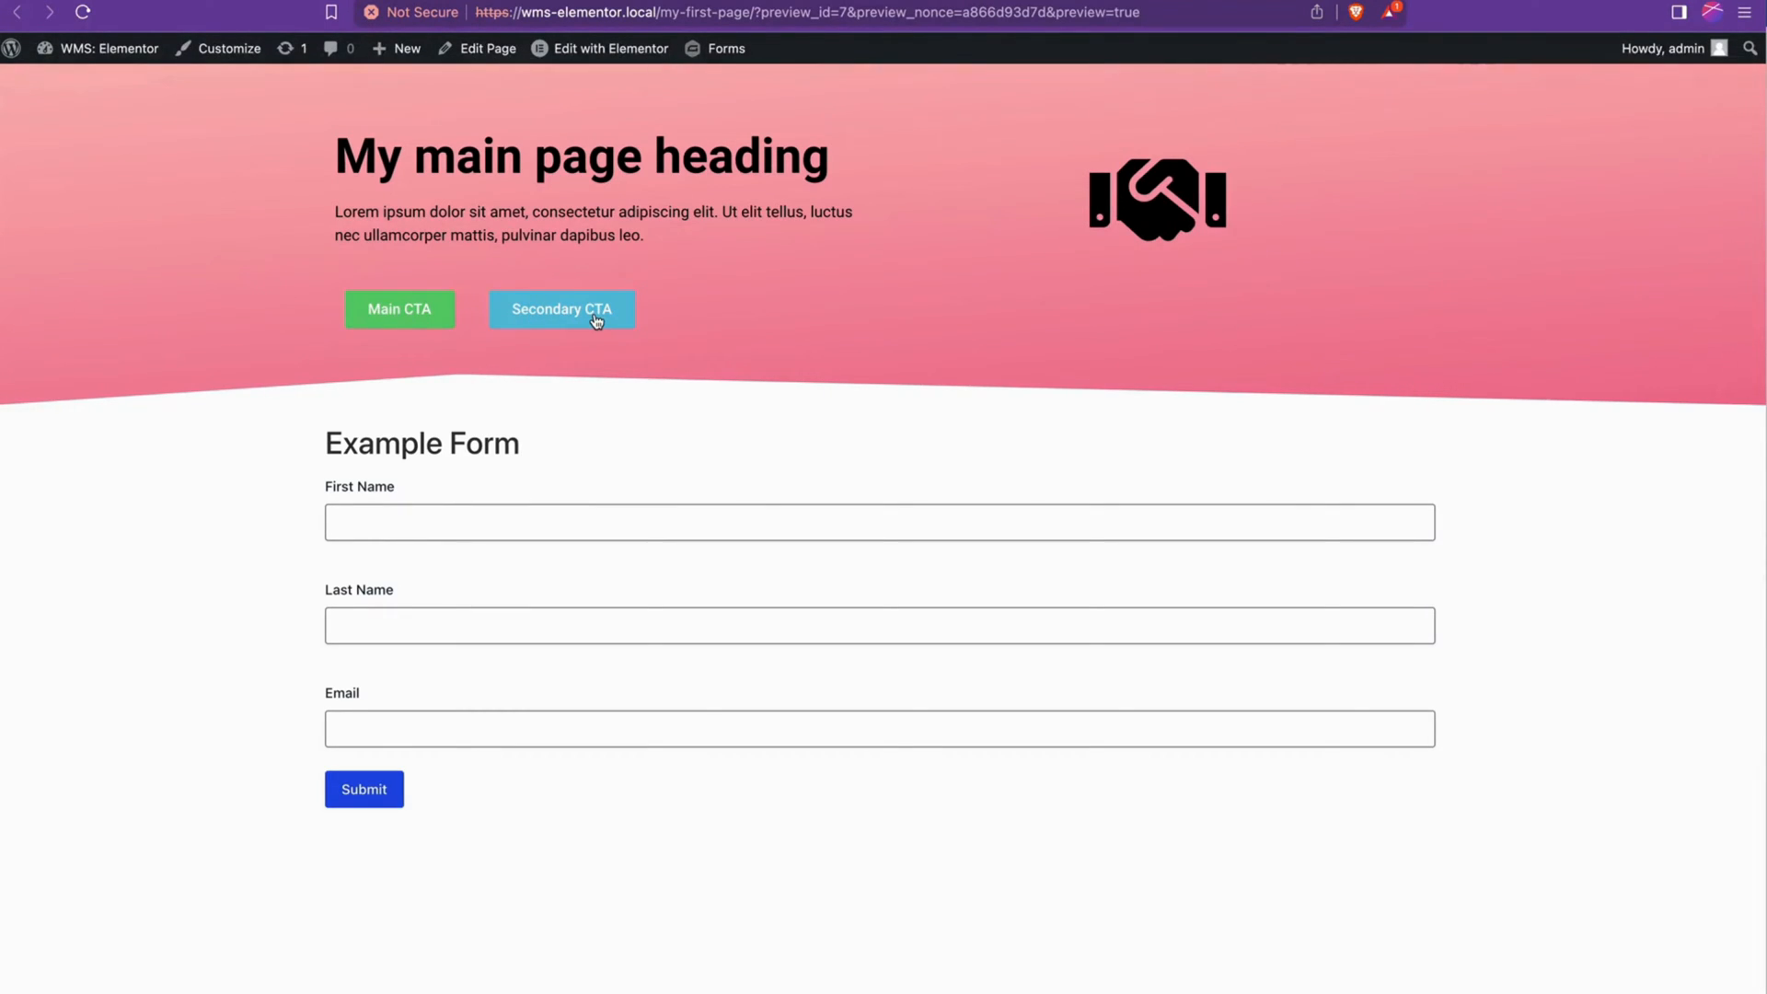
pyautogui.moveTo(1584, 574)
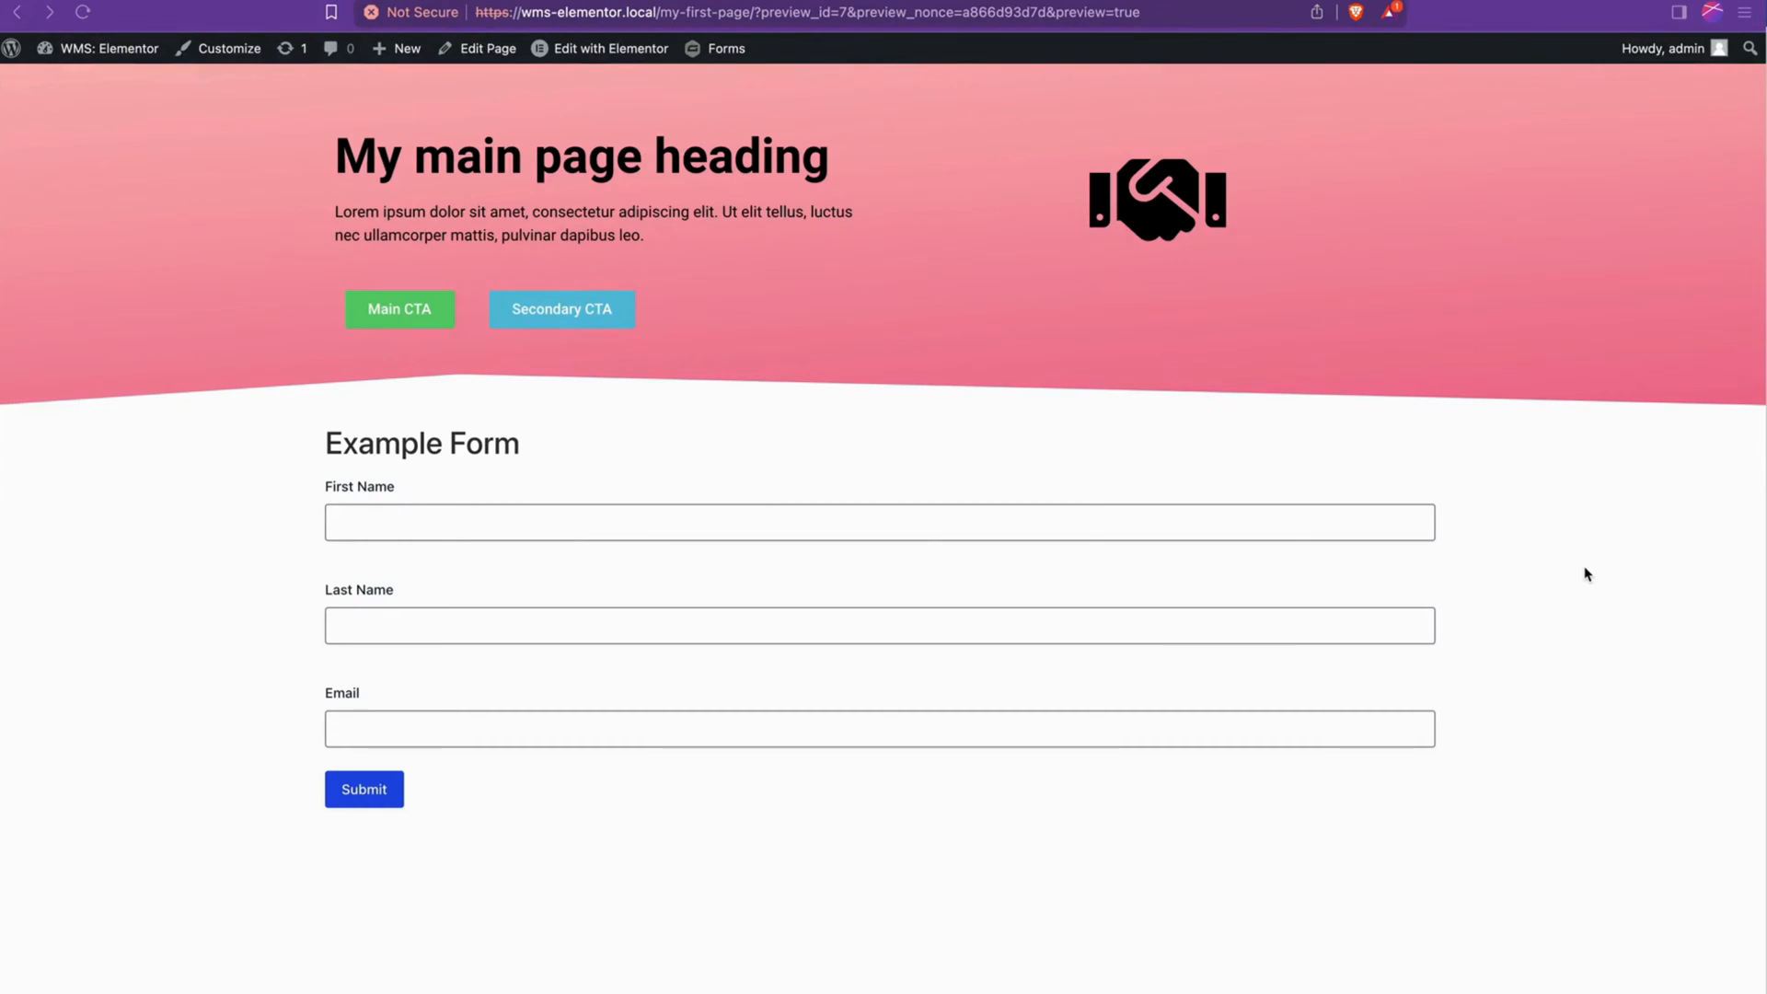